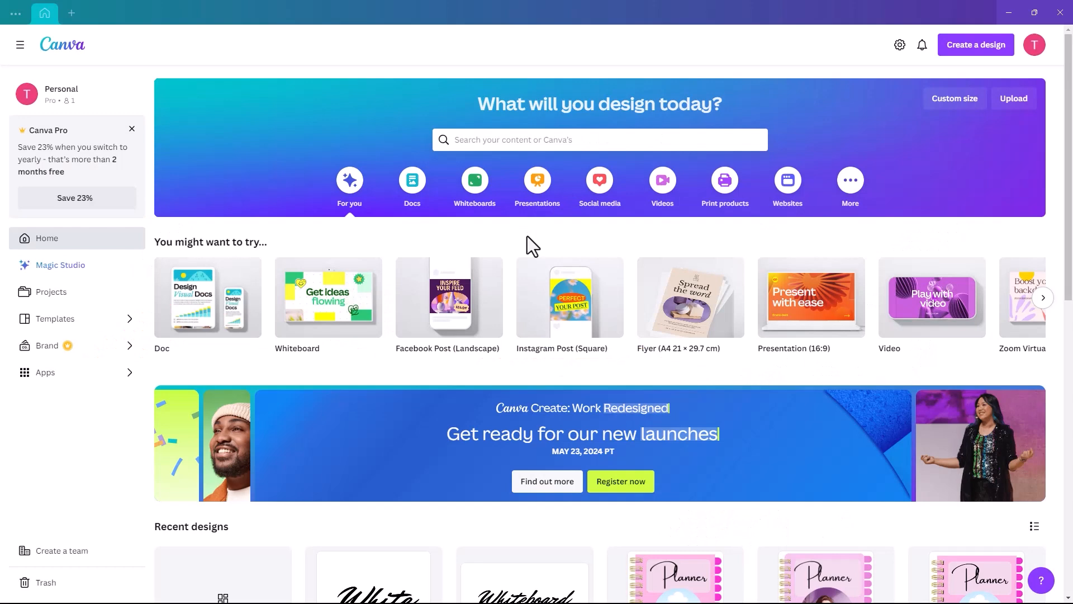
{"action": "mouse_move", "coordinate": [599, 180]}
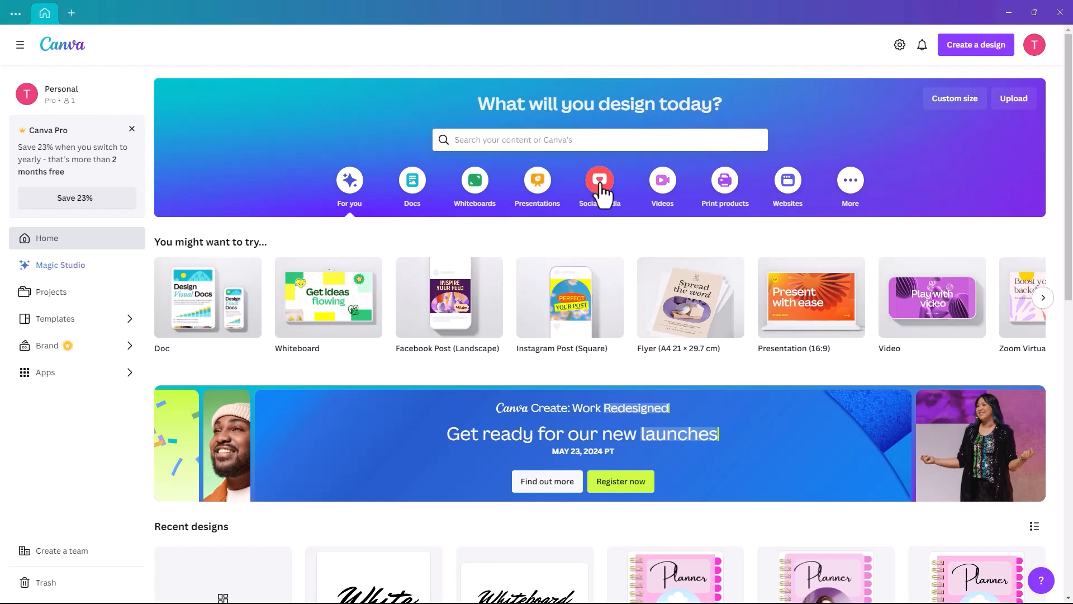
- Start a new blank Facebook Post (Landscape) design from the Social media category
{"action": "left_click", "coordinate": [599, 185]}
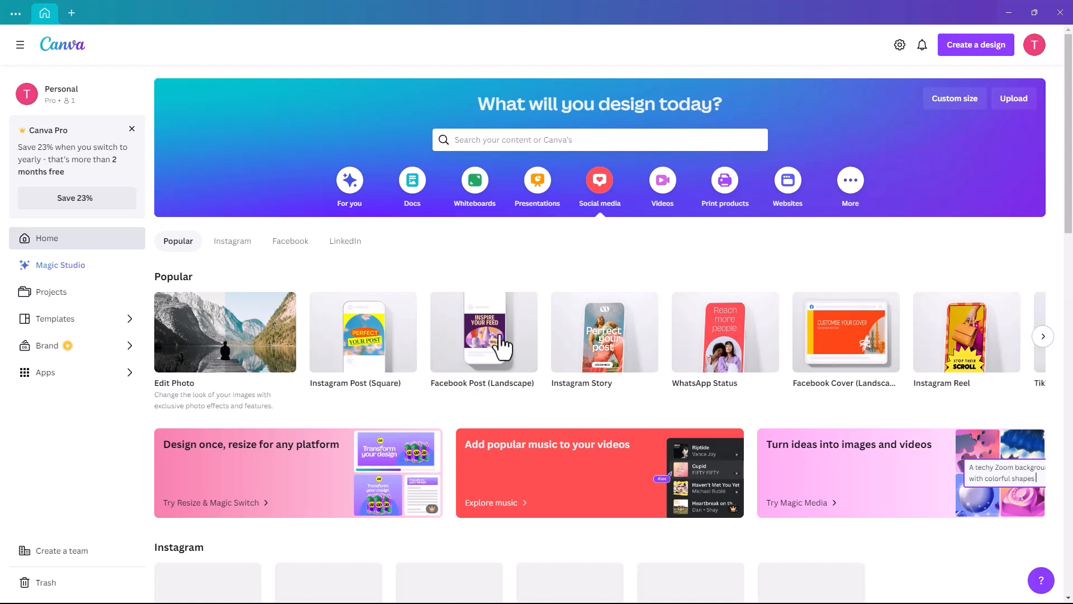
{"action": "left_click", "coordinate": [483, 333]}
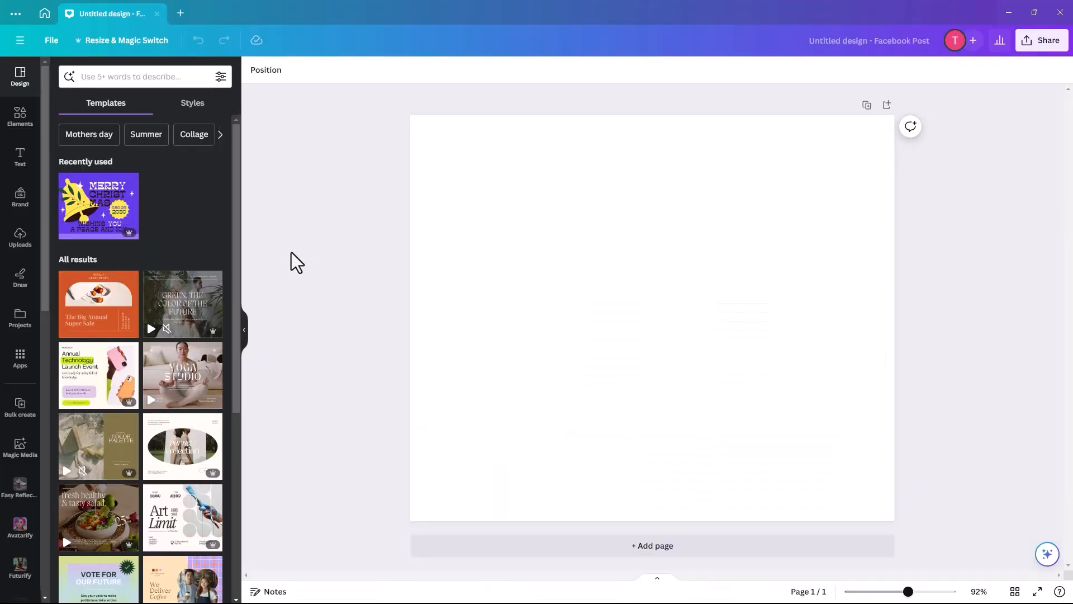
{"action": "mouse_move", "coordinate": [20, 117]}
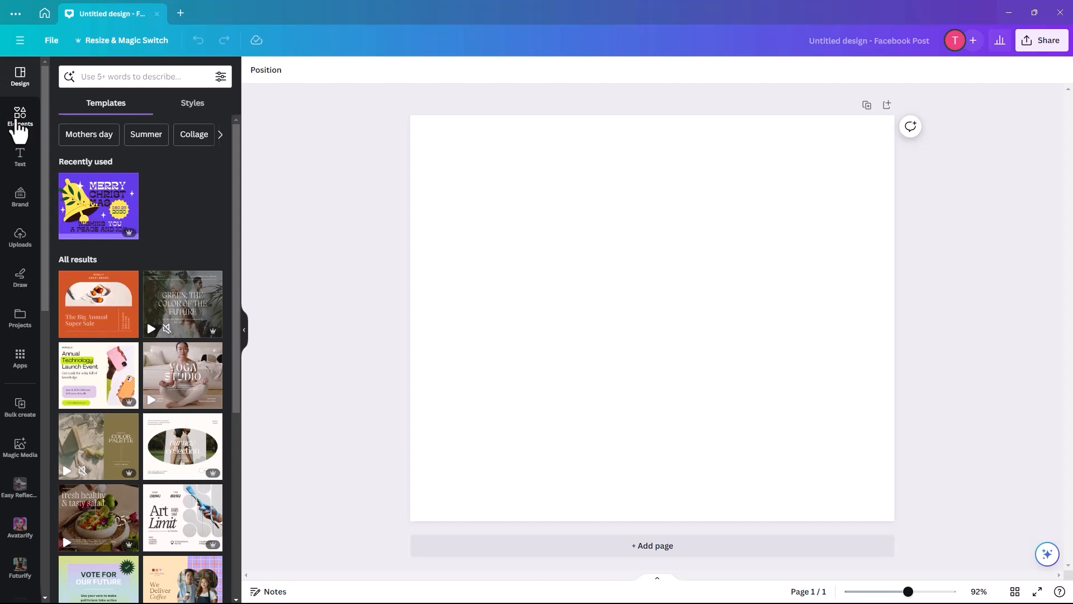
- Add a text box reading 'Speed Writing' and enlarge it near the top of the page
{"action": "left_click", "coordinate": [20, 156]}
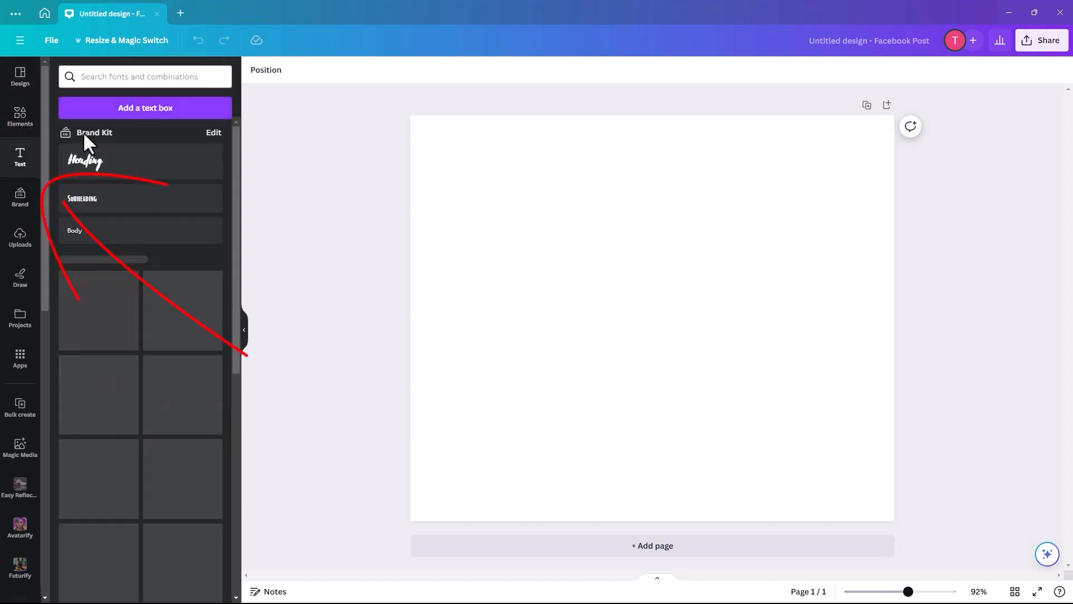
{"action": "left_click", "coordinate": [144, 108]}
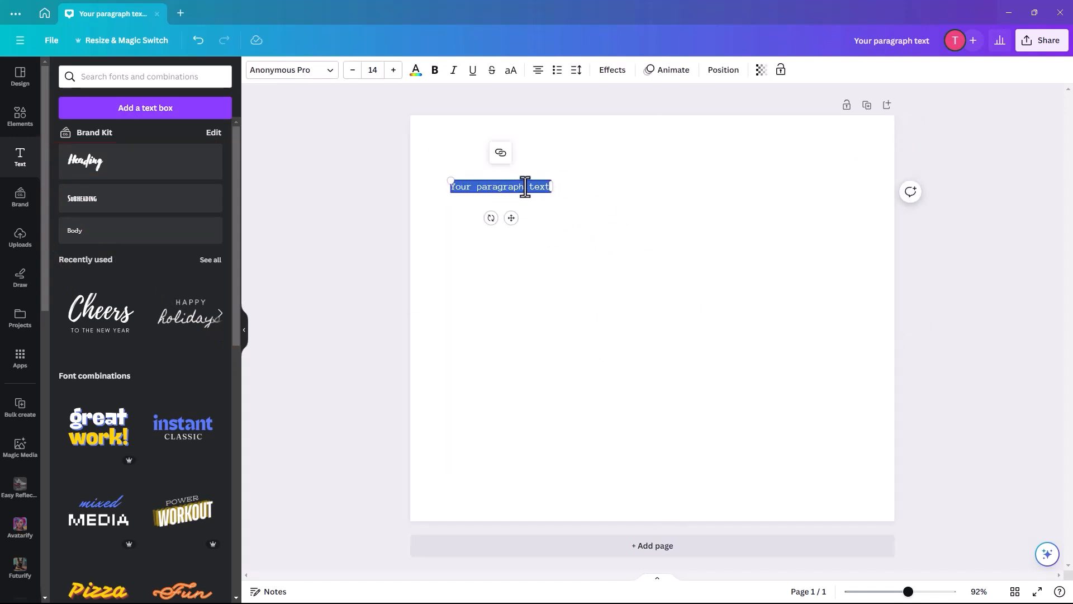
{"action": "type", "text": "Speed"}
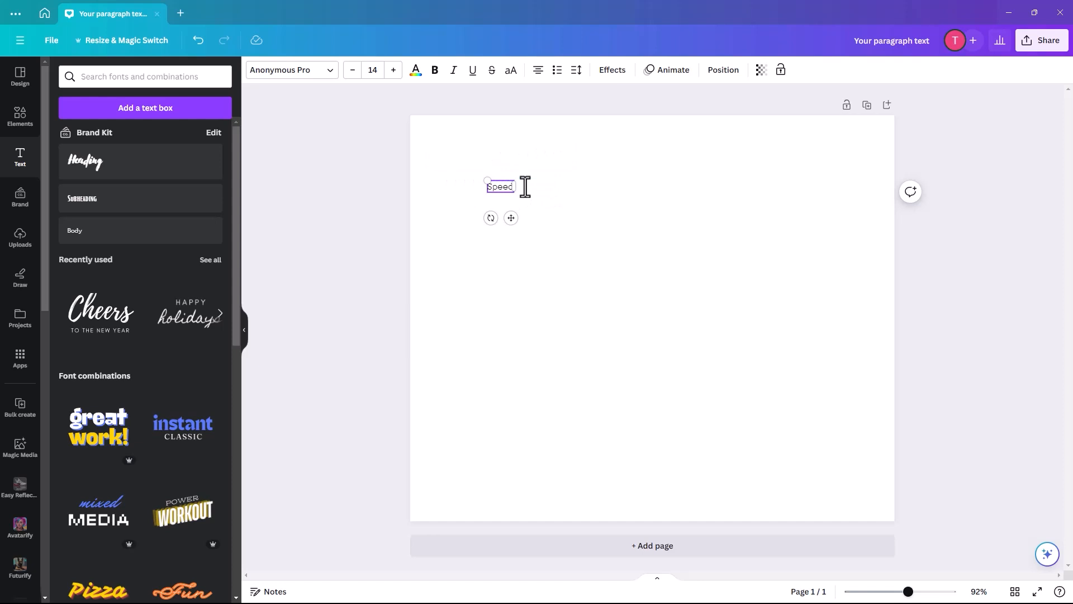
{"action": "type", "text": "Writing"}
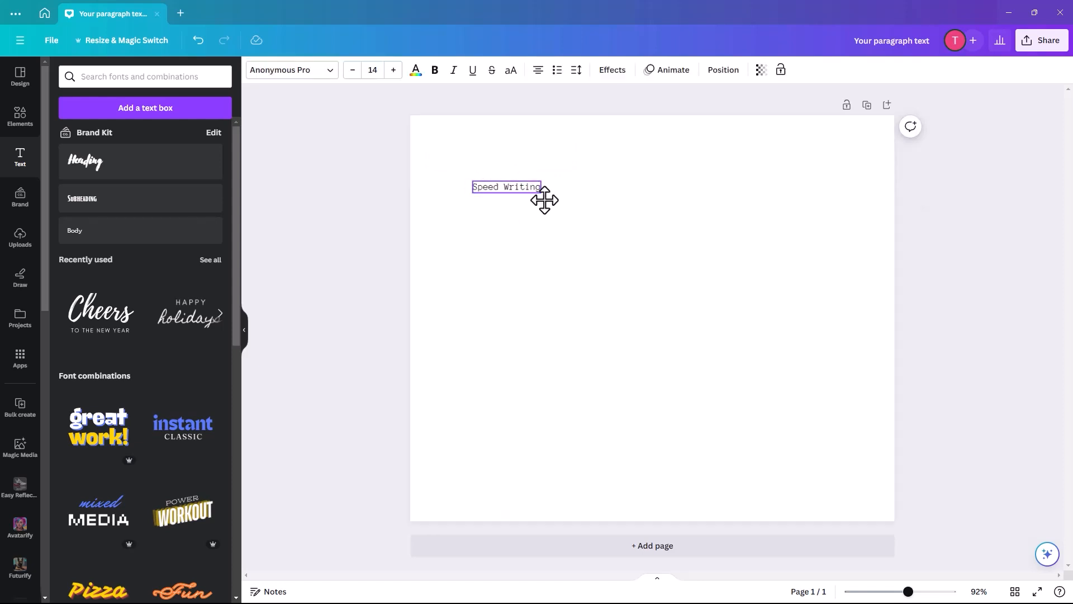
{"action": "left_click_drag", "start_coordinate": [544, 186], "coordinate": [467, 264]}
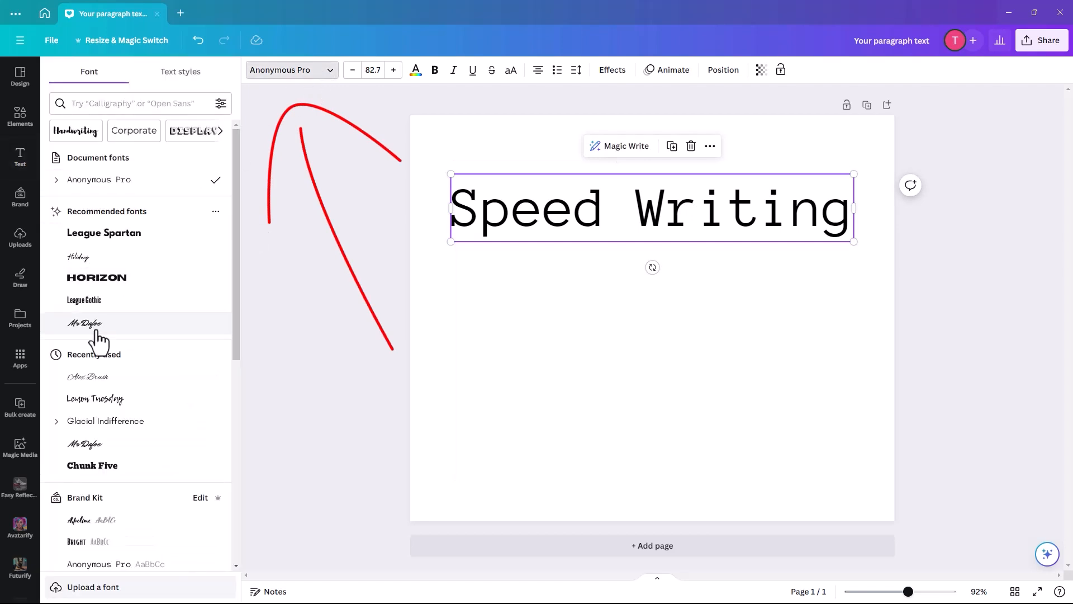
- Set the title in the Mr Dafoe script font and widen it to span the page
{"action": "left_click", "coordinate": [84, 323]}
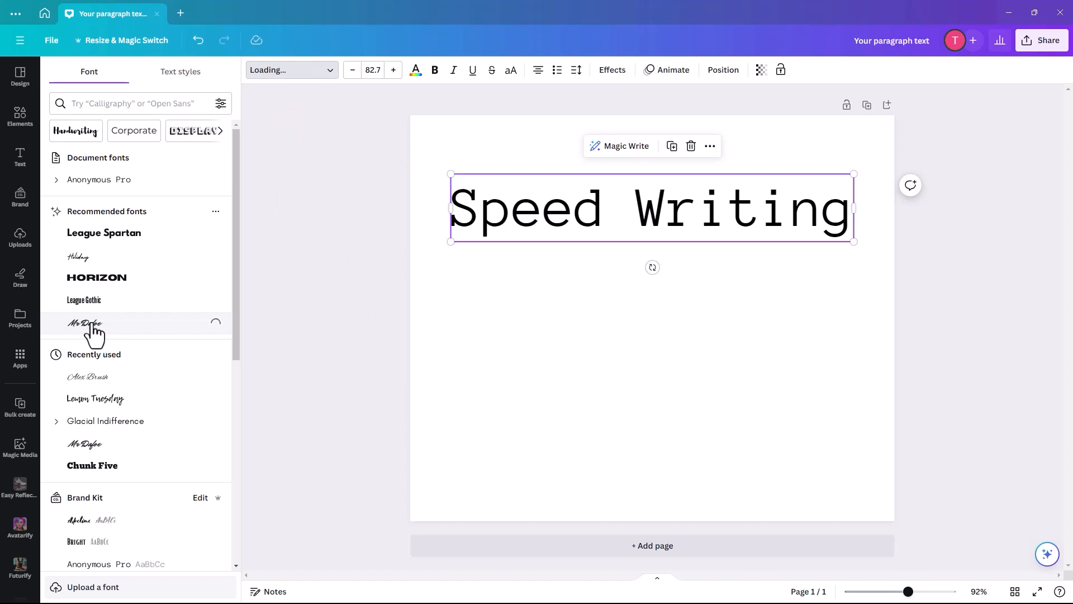
{"action": "left_click", "coordinate": [84, 324]}
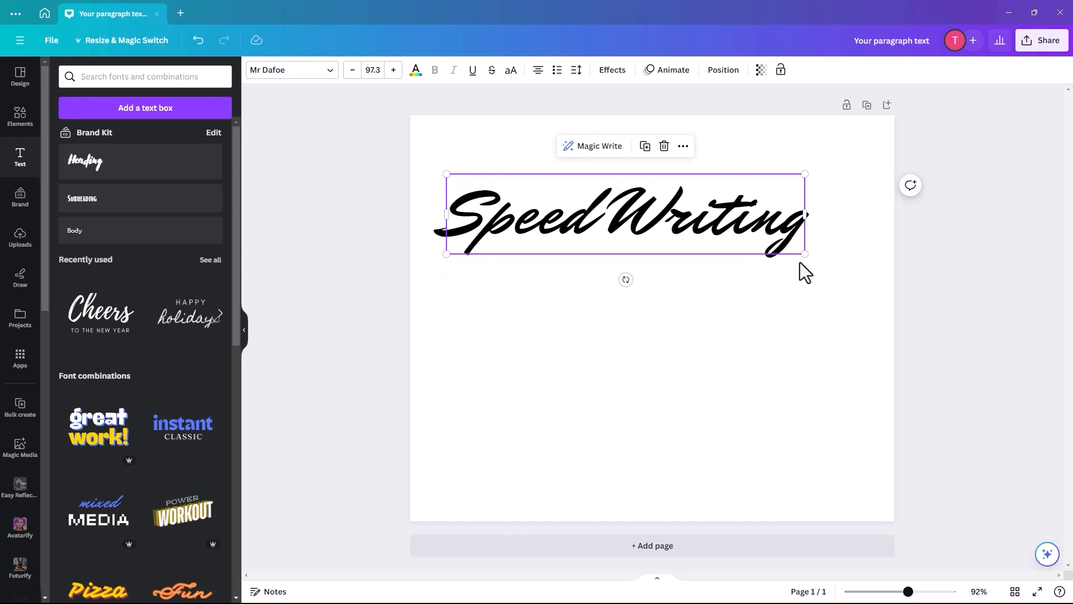
{"action": "left_click_drag", "start_coordinate": [805, 253], "coordinate": [864, 271]}
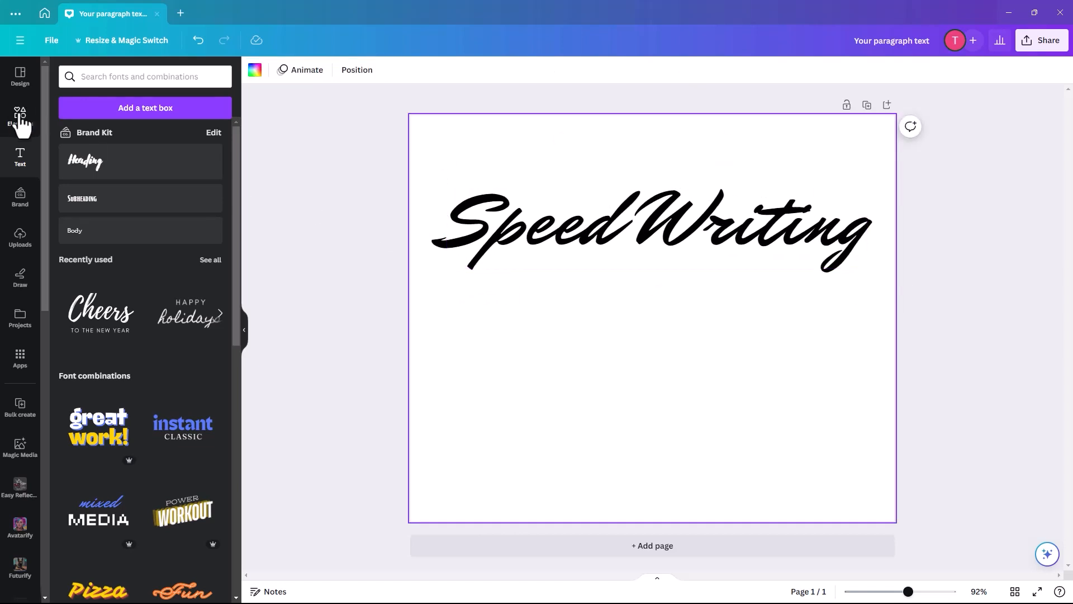
- Search Elements for 'swish' and add a swoosh graphic beneath the title
{"action": "left_click", "coordinate": [21, 117]}
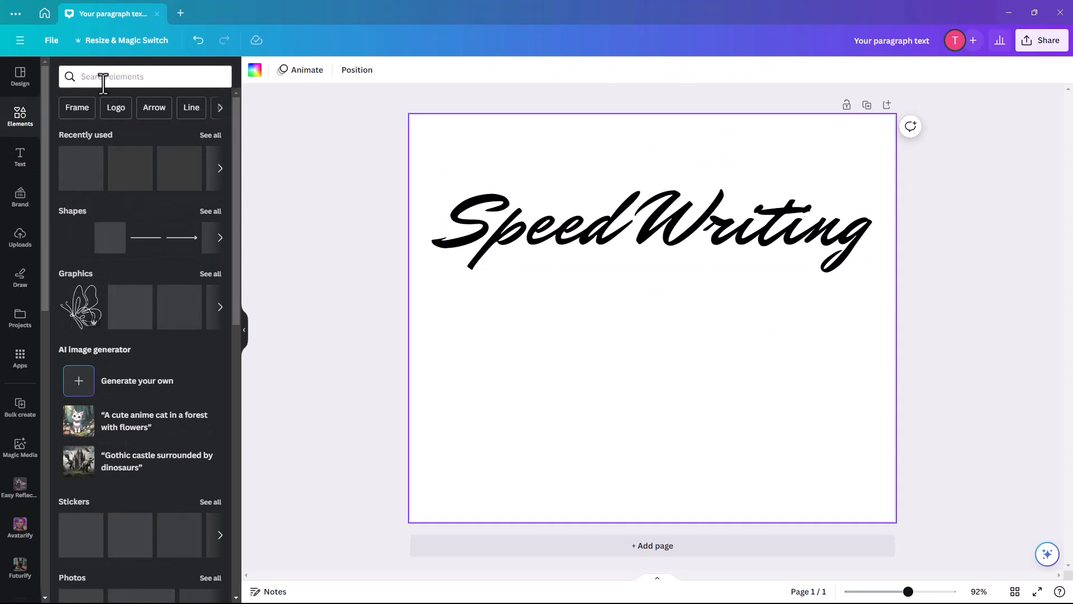
{"action": "left_click", "coordinate": [145, 76]}
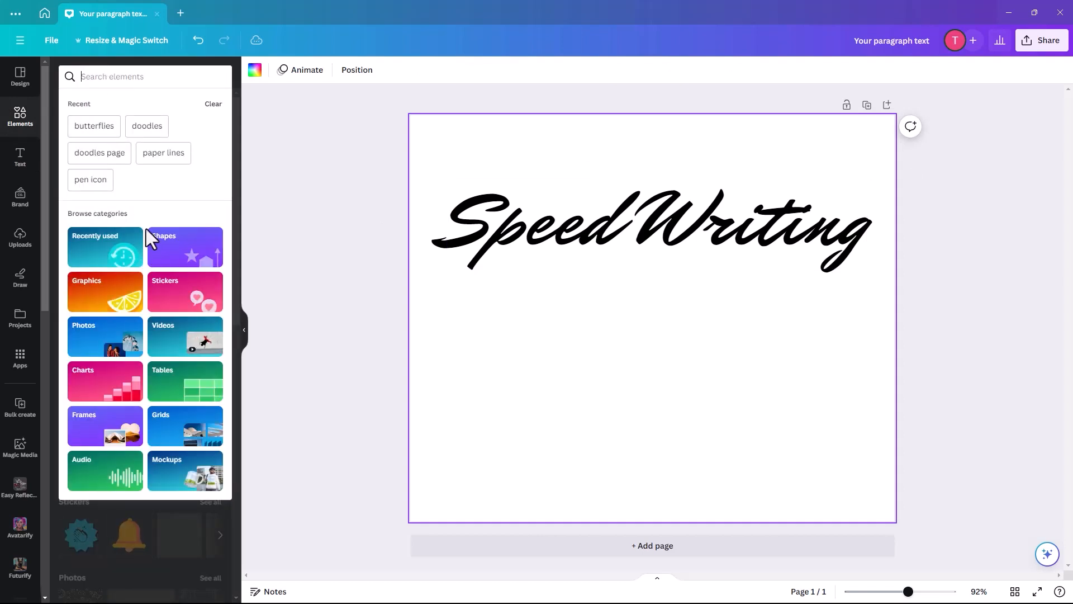
{"action": "type", "text": "s"}
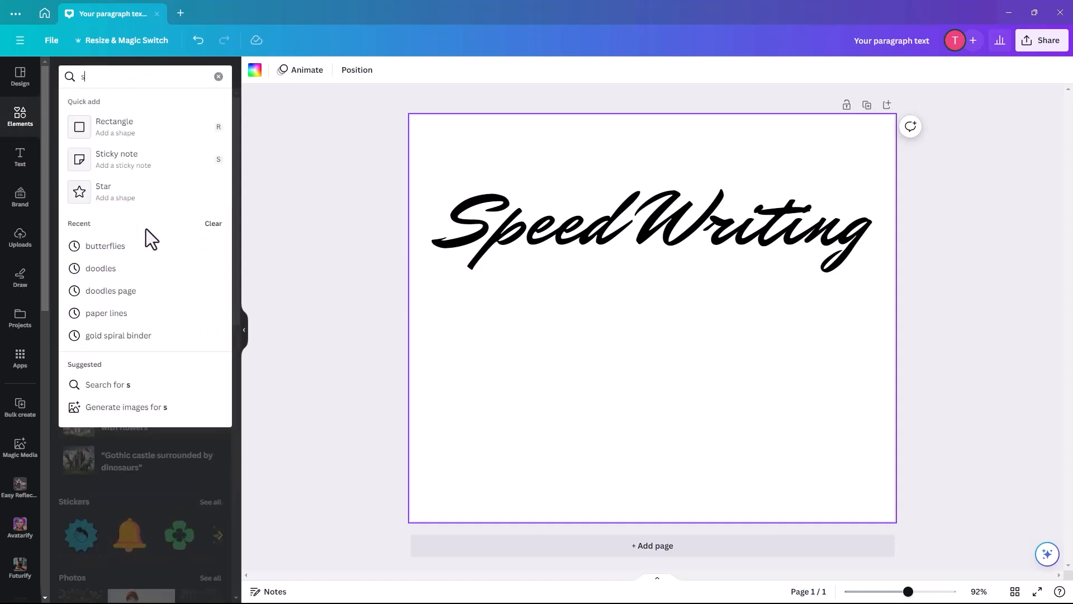
{"action": "type", "text": "wish"}
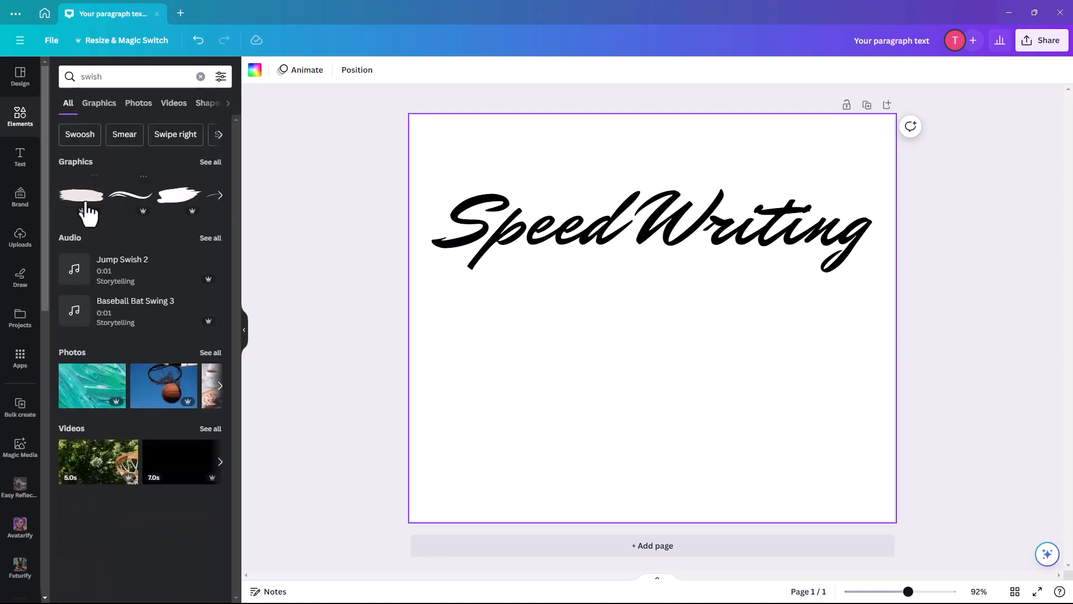
{"action": "left_click", "coordinate": [98, 103]}
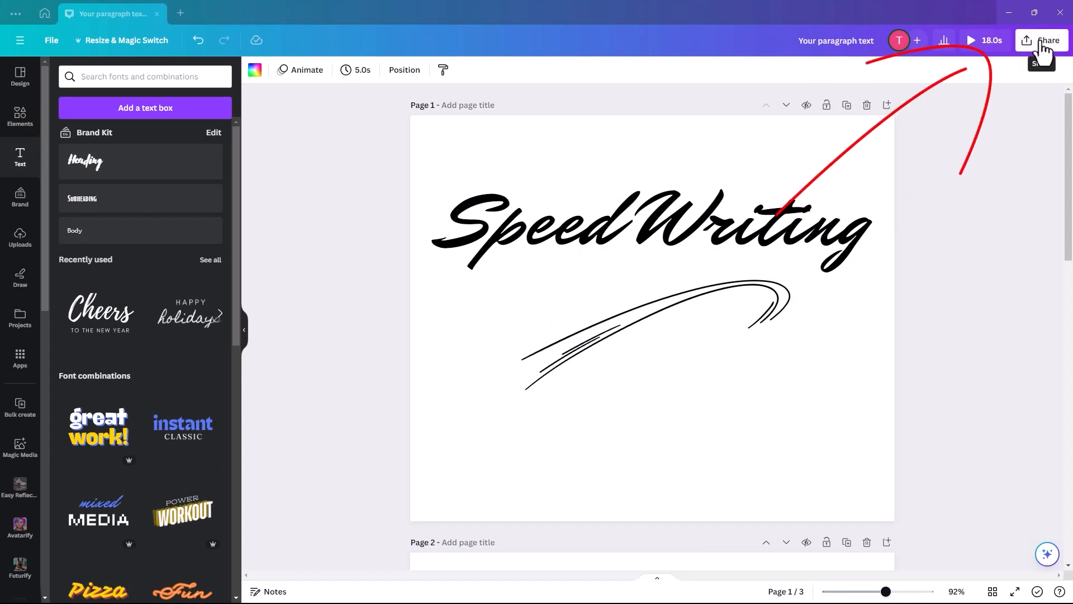
- Download only Page 1 of the design as a PNG image
{"action": "left_click", "coordinate": [1041, 40]}
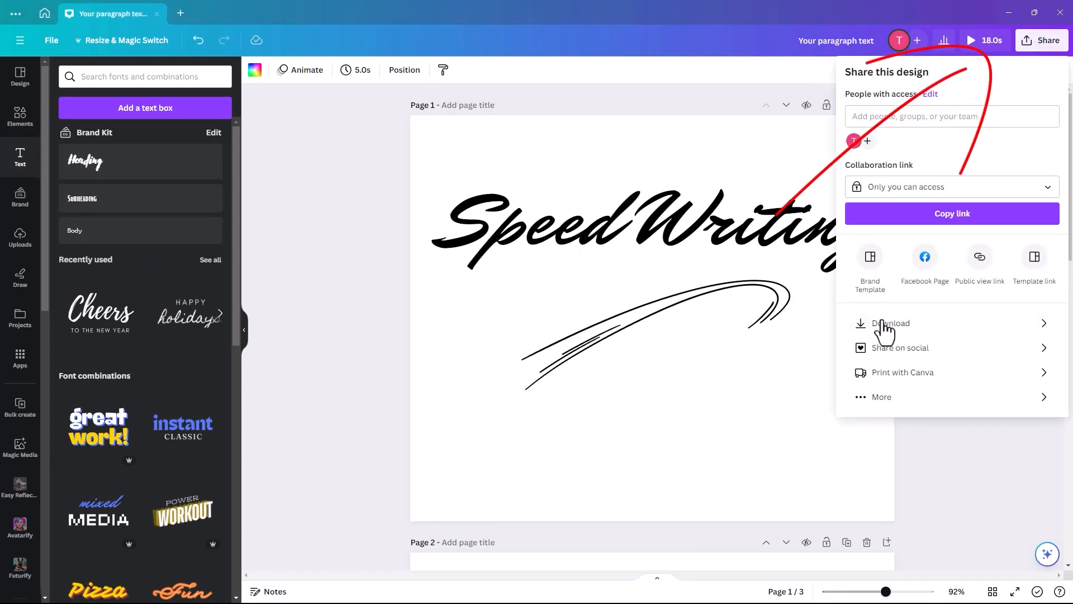
{"action": "left_click", "coordinate": [891, 322]}
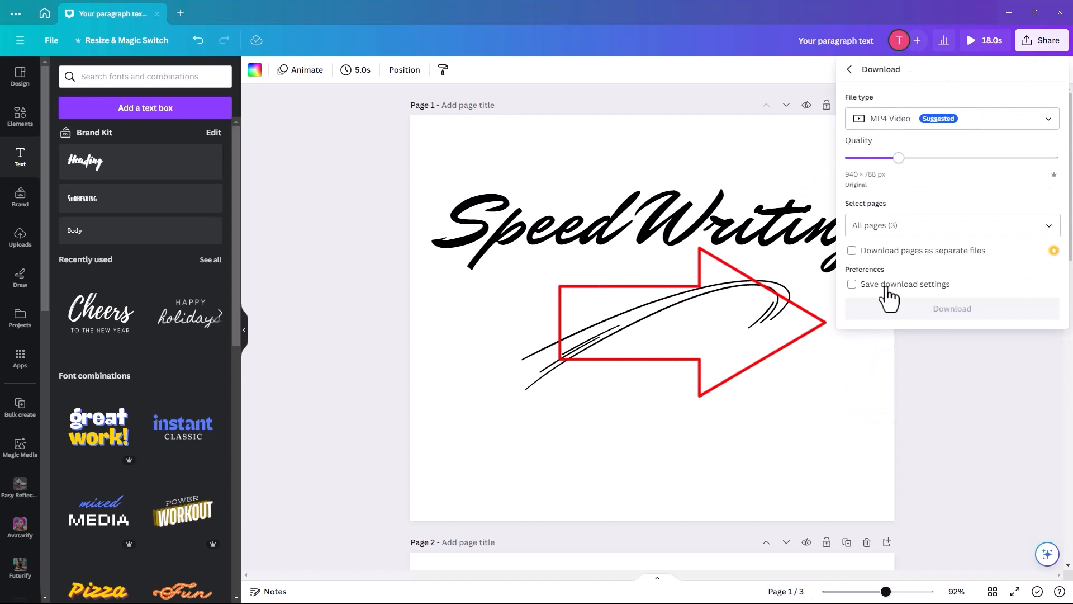
{"action": "left_click", "coordinate": [951, 118]}
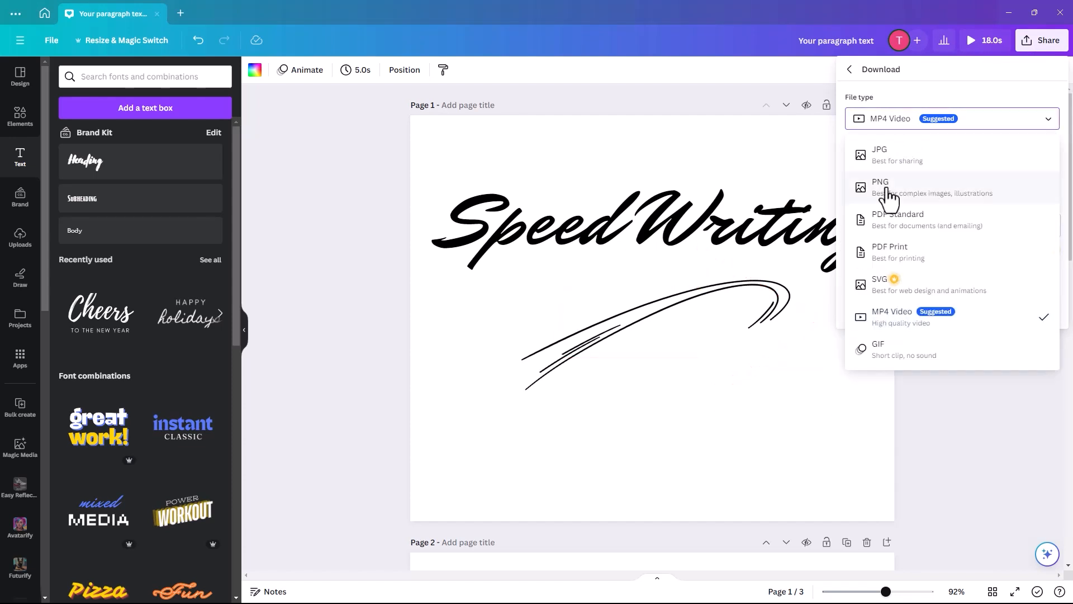
{"action": "left_click", "coordinate": [881, 187]}
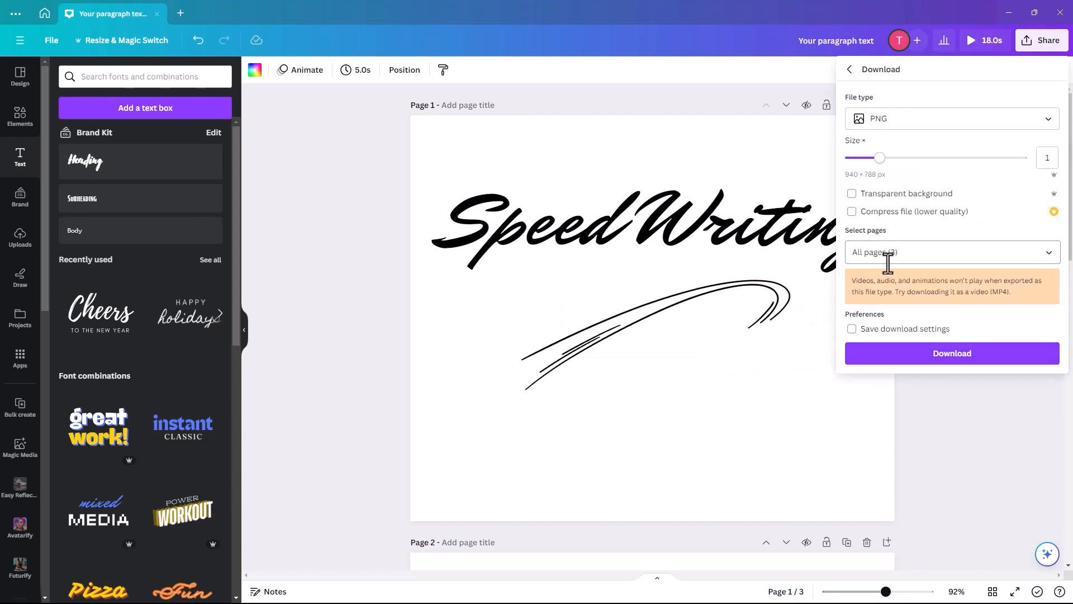
{"action": "left_click", "coordinate": [950, 251]}
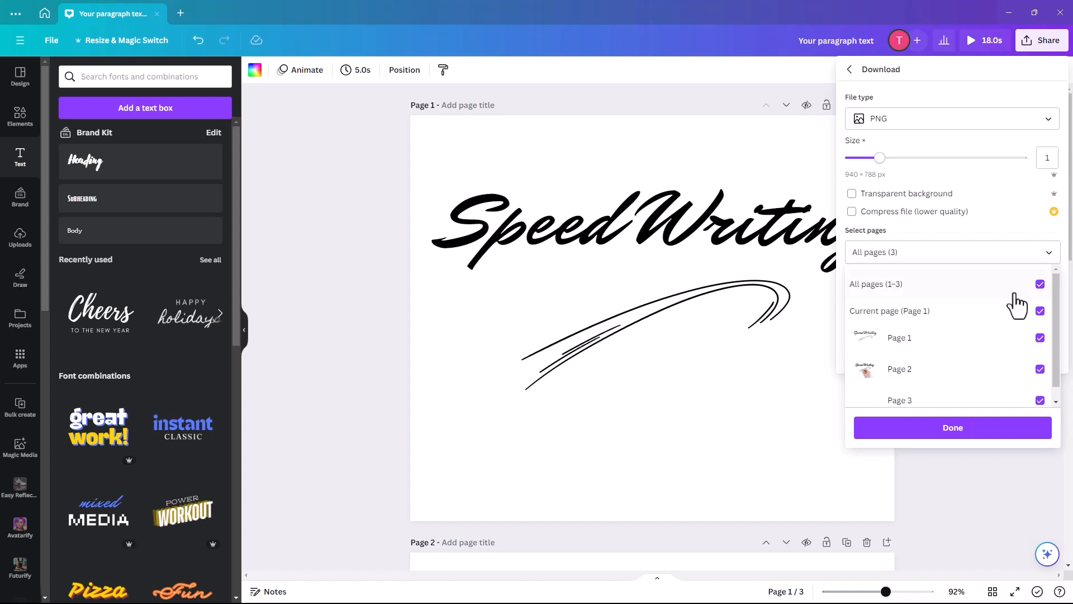
{"action": "left_click", "coordinate": [1040, 284]}
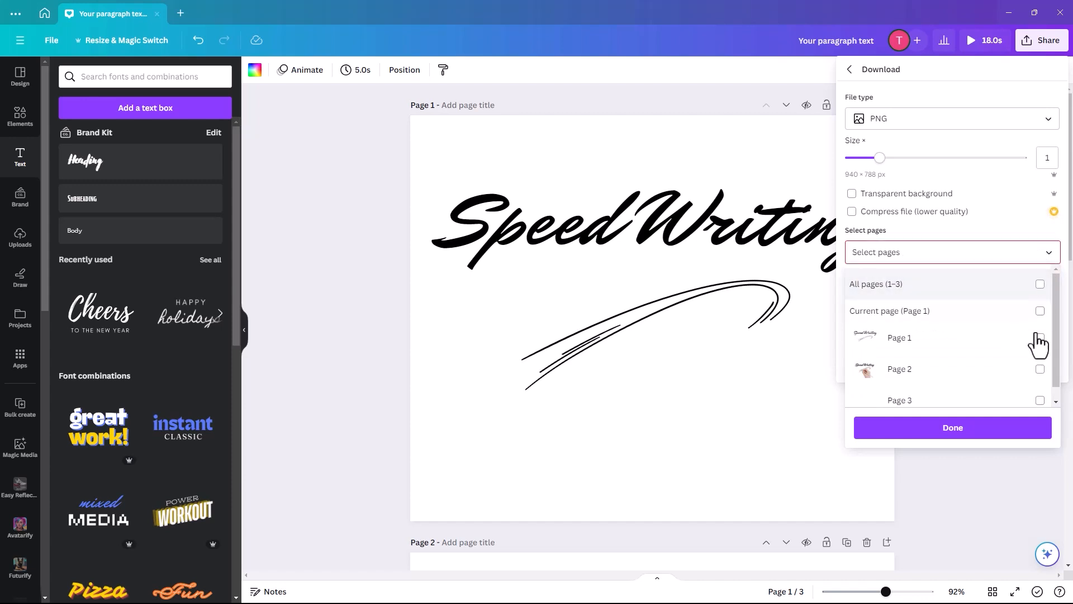
{"action": "left_click", "coordinate": [1040, 337]}
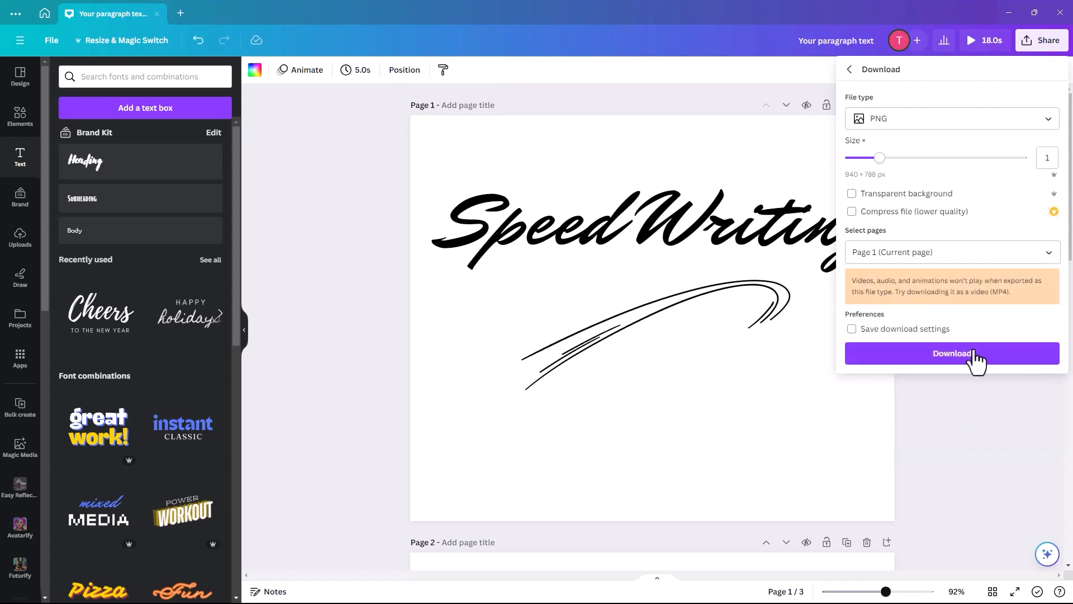
{"action": "left_click", "coordinate": [952, 352]}
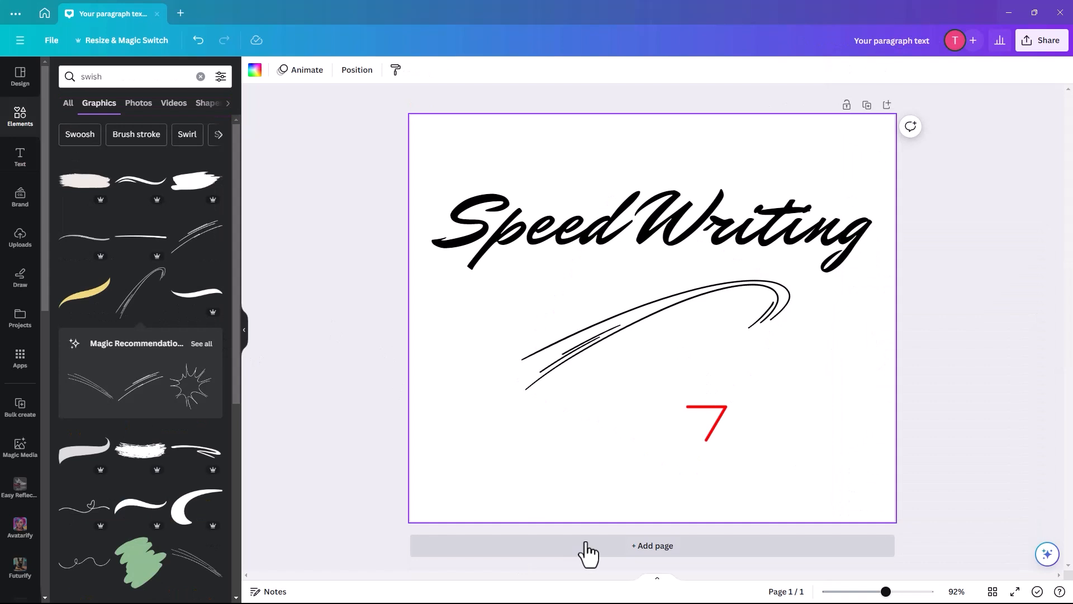
- Add a blank second page and launch the Speed Painter app from Apps
{"action": "left_click", "coordinate": [651, 546]}
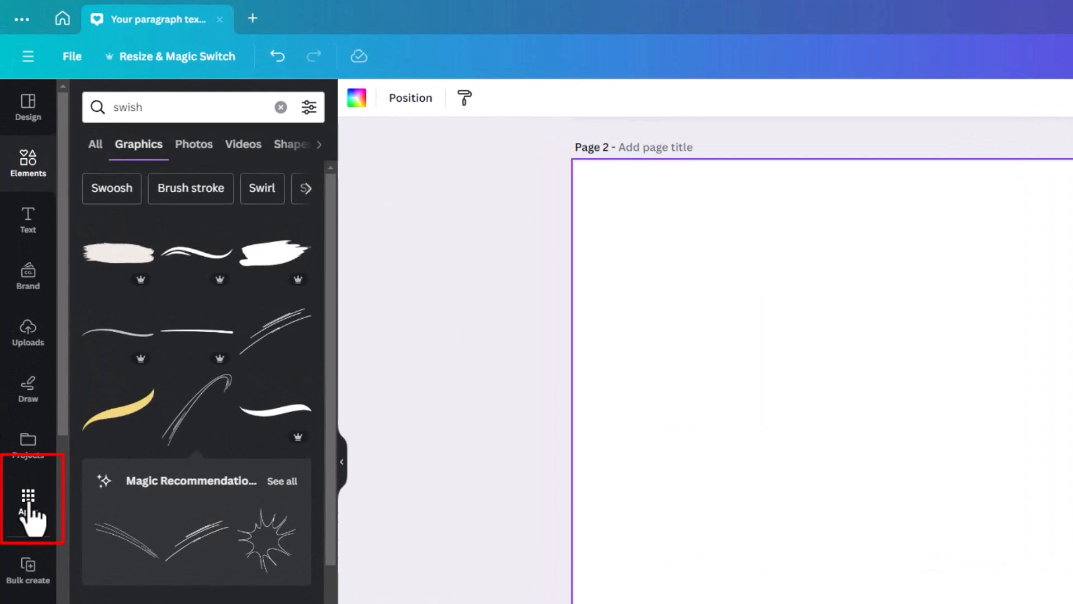
{"action": "left_click", "coordinate": [27, 498]}
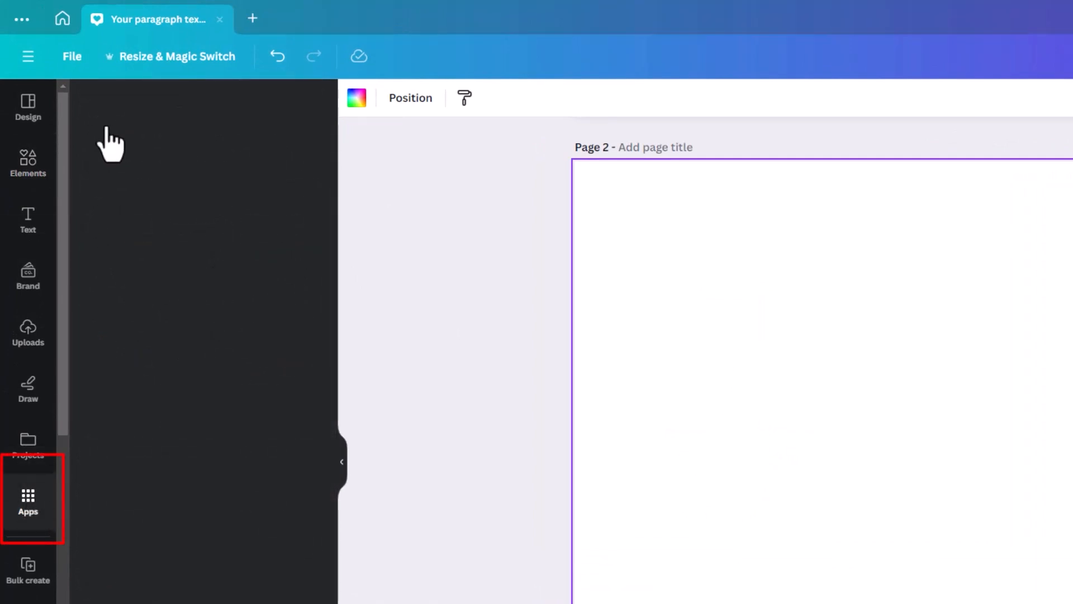
{"action": "left_click", "coordinate": [27, 500]}
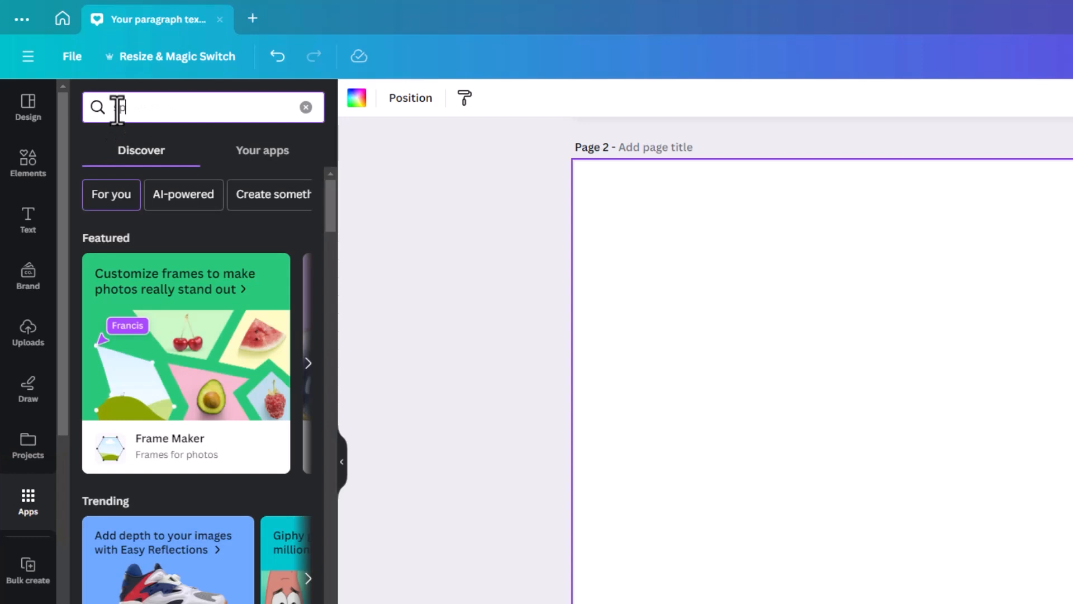
{"action": "type", "text": "speed"}
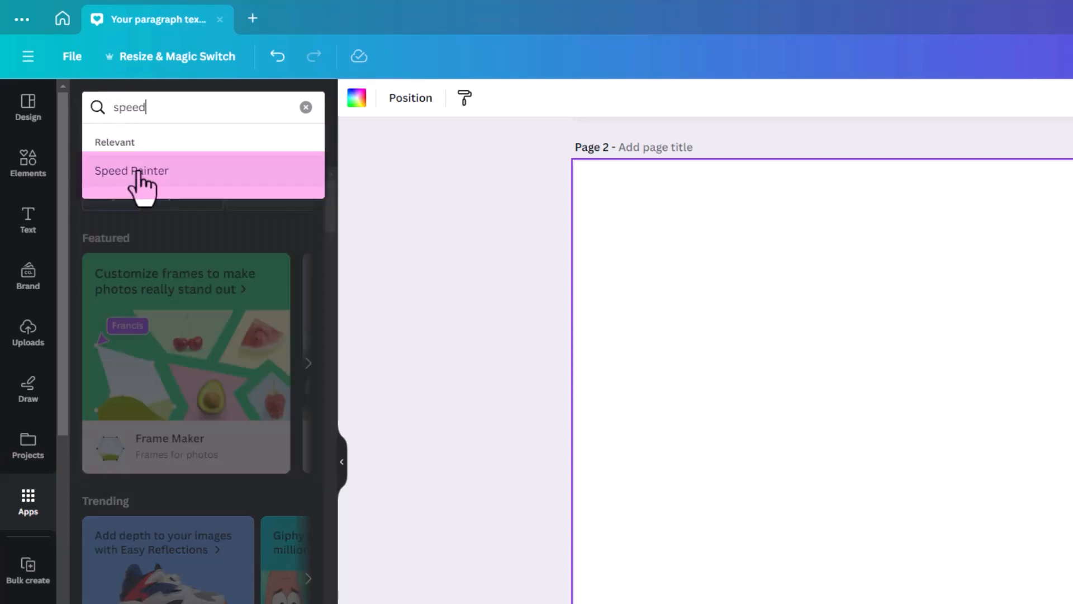
{"action": "left_click", "coordinate": [132, 170]}
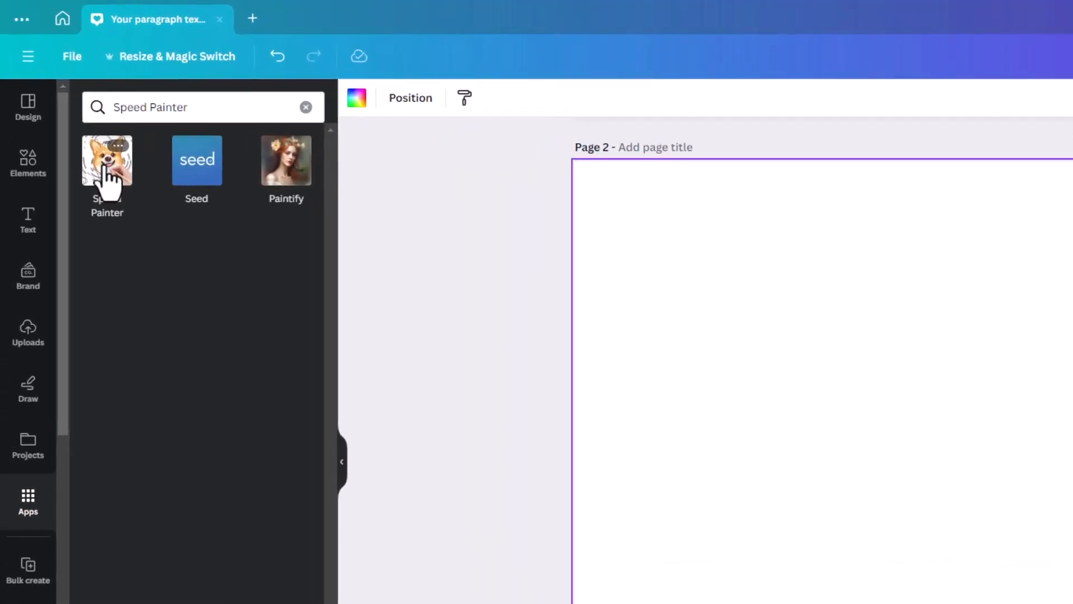
{"action": "left_click", "coordinate": [107, 161]}
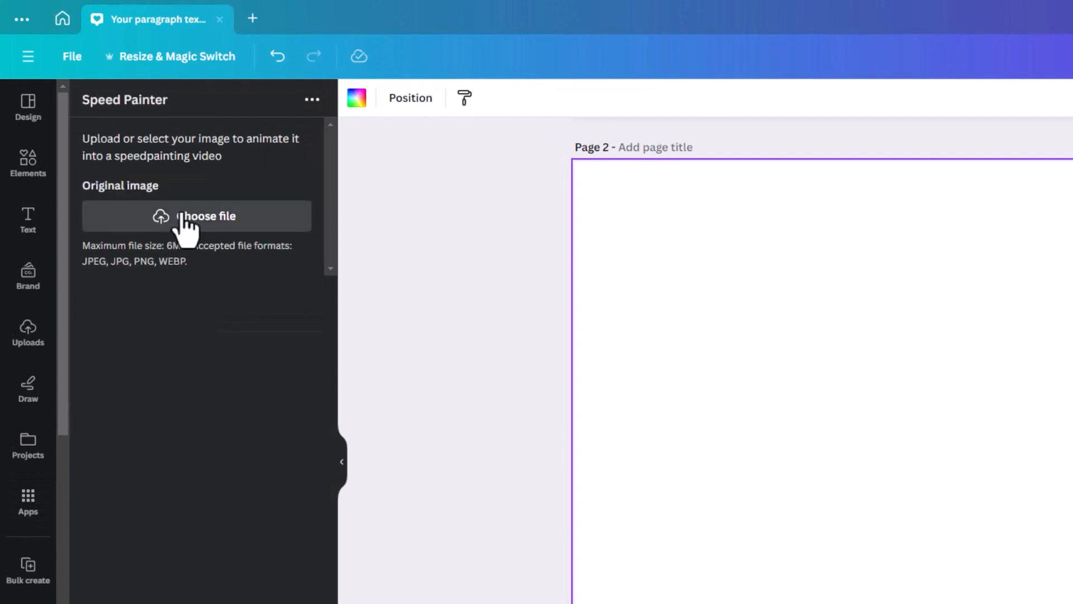
{"action": "mouse_move", "coordinate": [82, 290]}
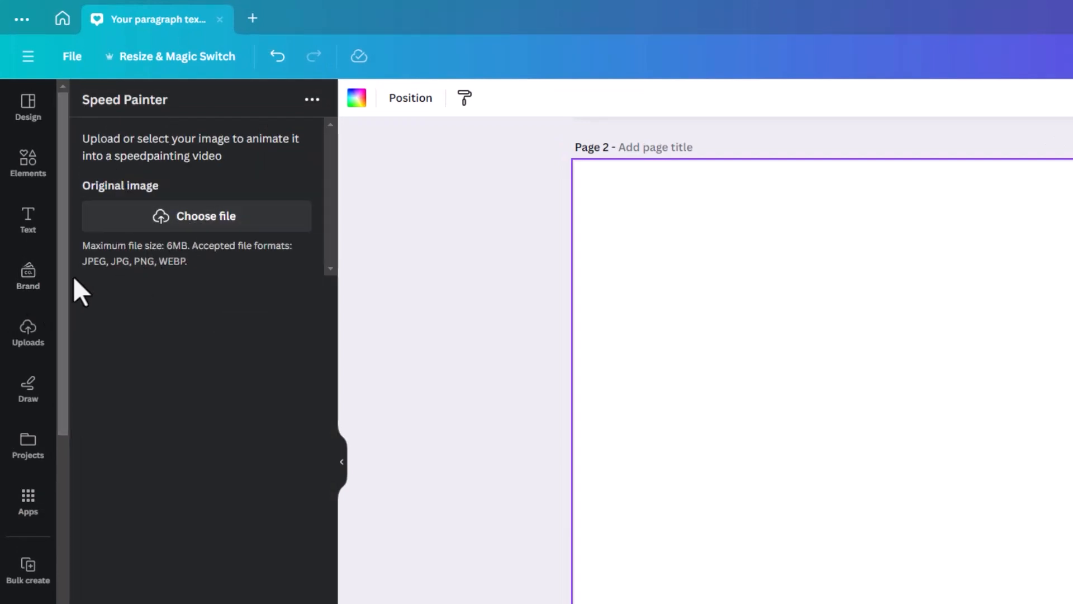
{"action": "mouse_move", "coordinate": [199, 285]}
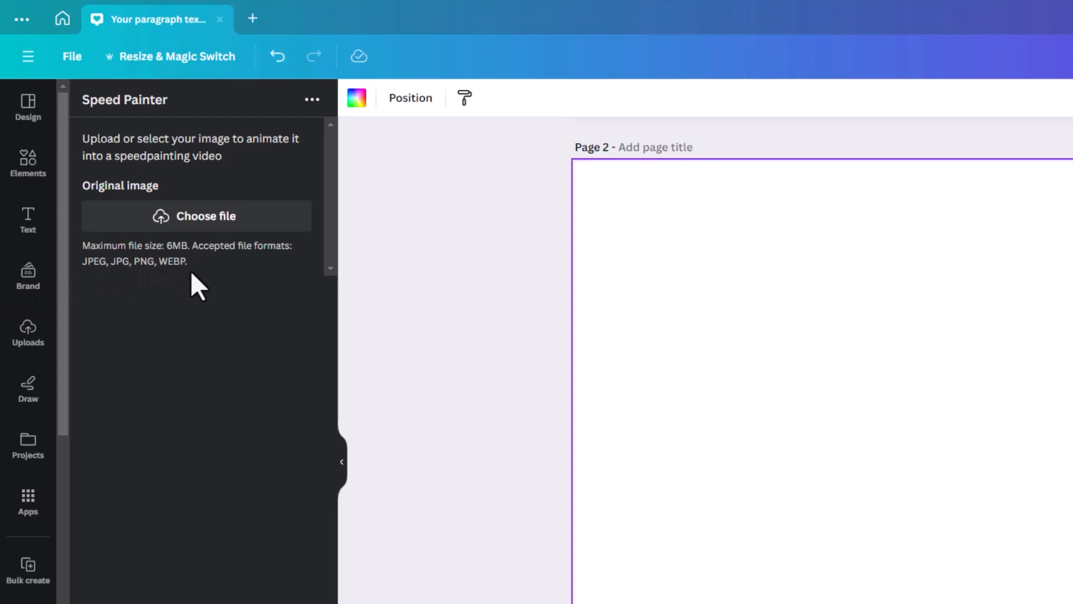
{"action": "mouse_move", "coordinate": [195, 216]}
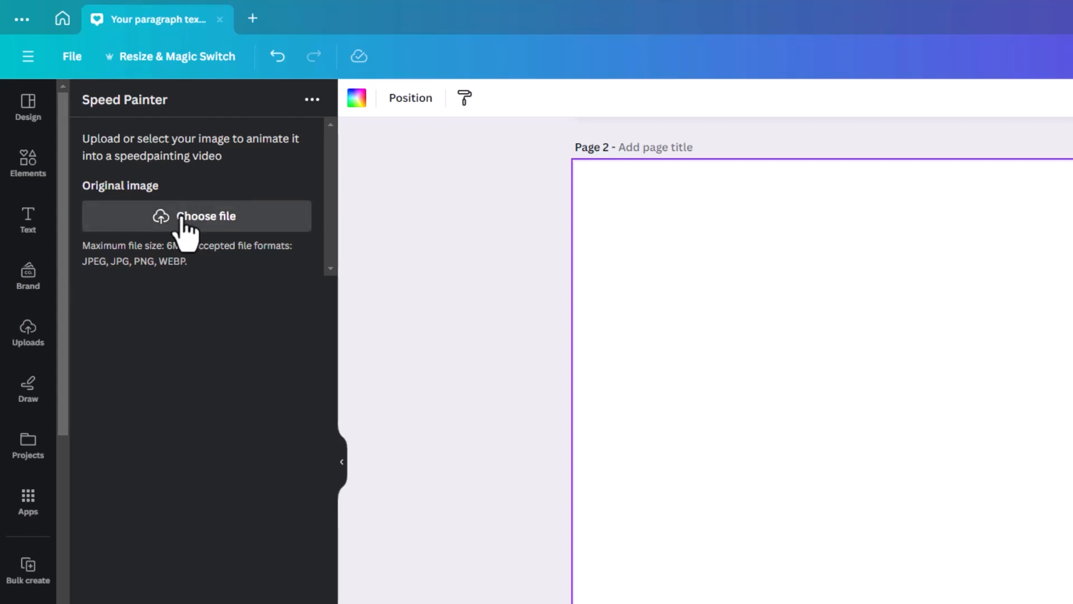
- Upload speed.png into Speed Painter and set the sketch duration to 5s
{"action": "left_click", "coordinate": [195, 215]}
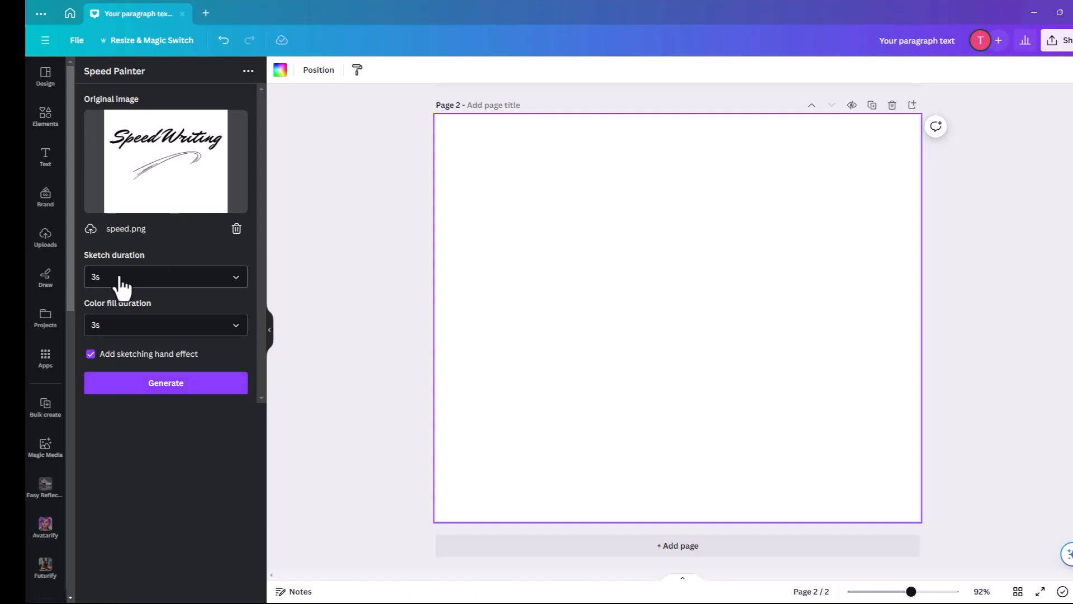
{"action": "left_click", "coordinate": [165, 276]}
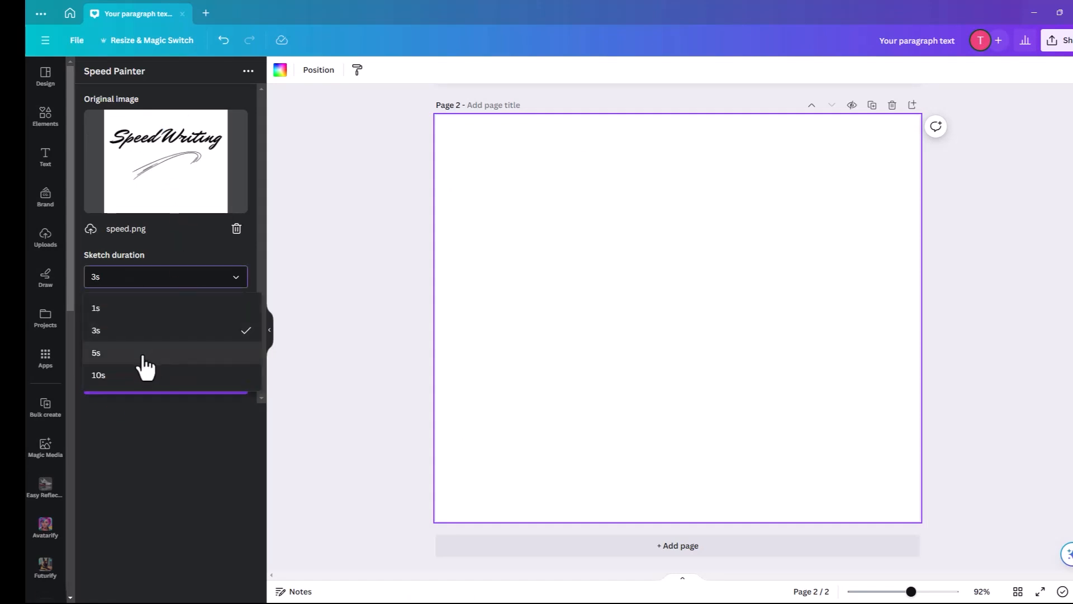
{"action": "left_click", "coordinate": [97, 352]}
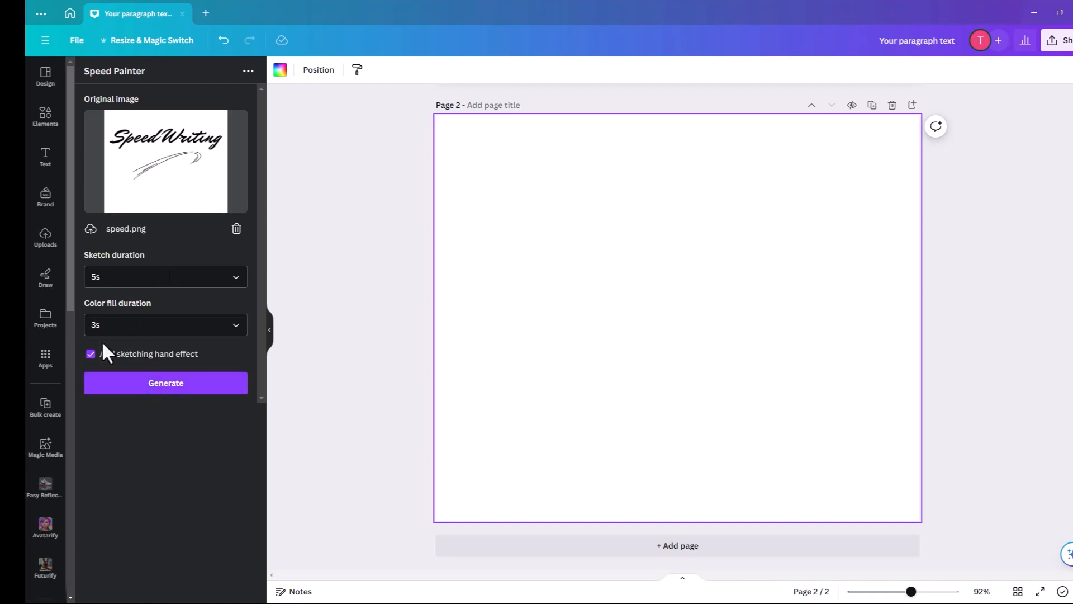
{"action": "mouse_move", "coordinate": [570, 322]}
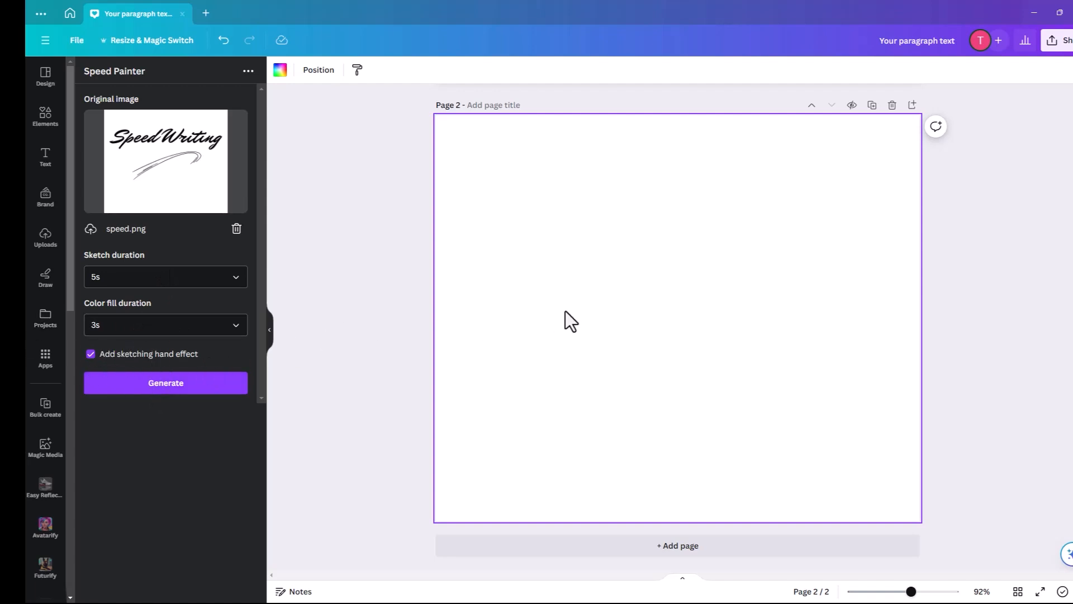
{"action": "mouse_move", "coordinate": [735, 312]}
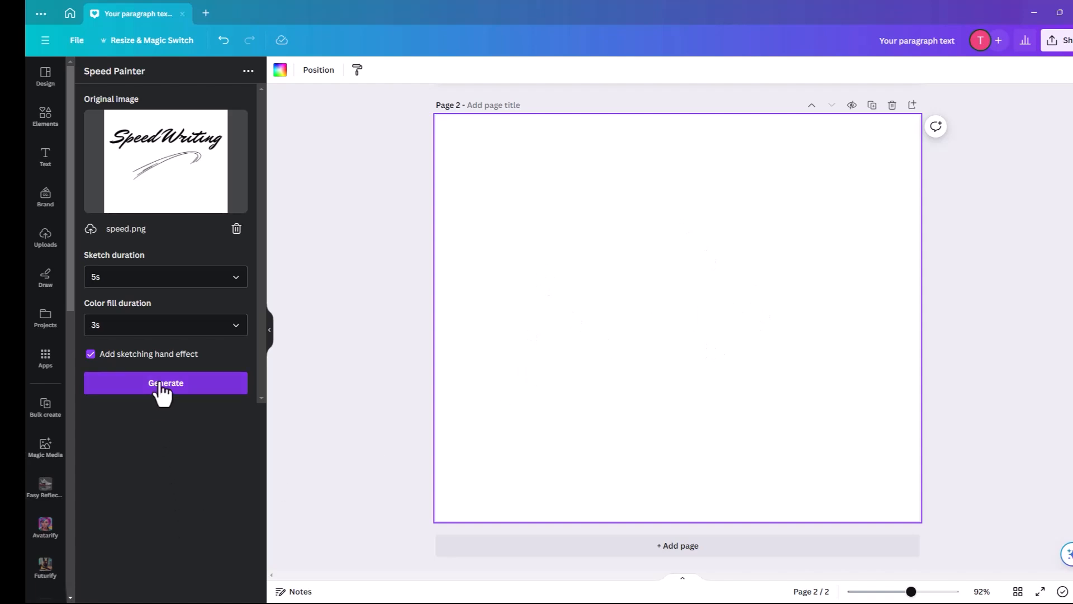
- Generate the sketch video from the Speed Writing image
{"action": "left_click", "coordinate": [165, 383]}
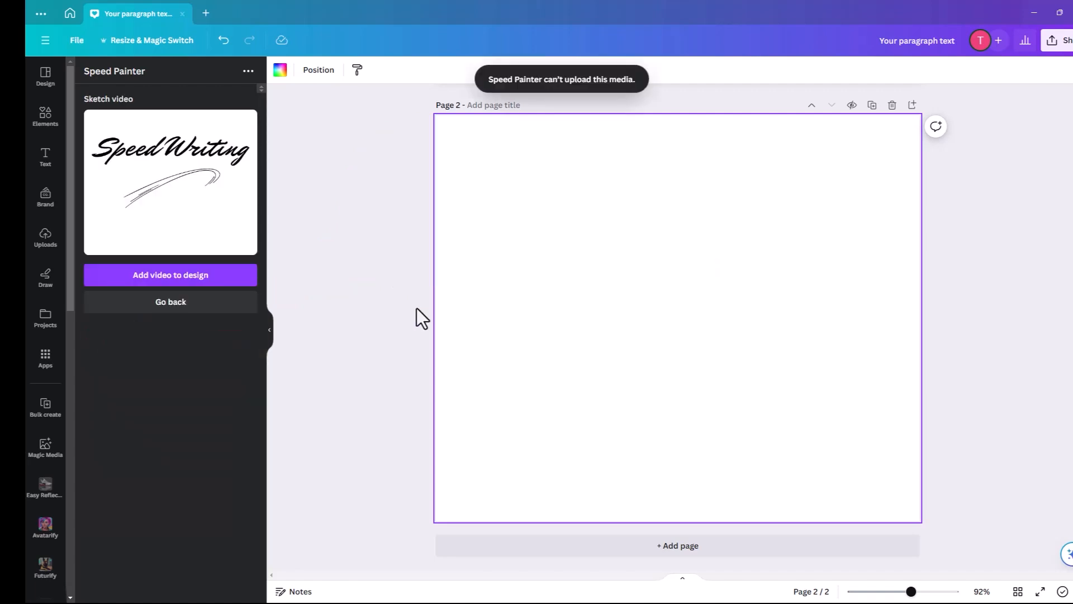
{"action": "mouse_move", "coordinate": [492, 97]}
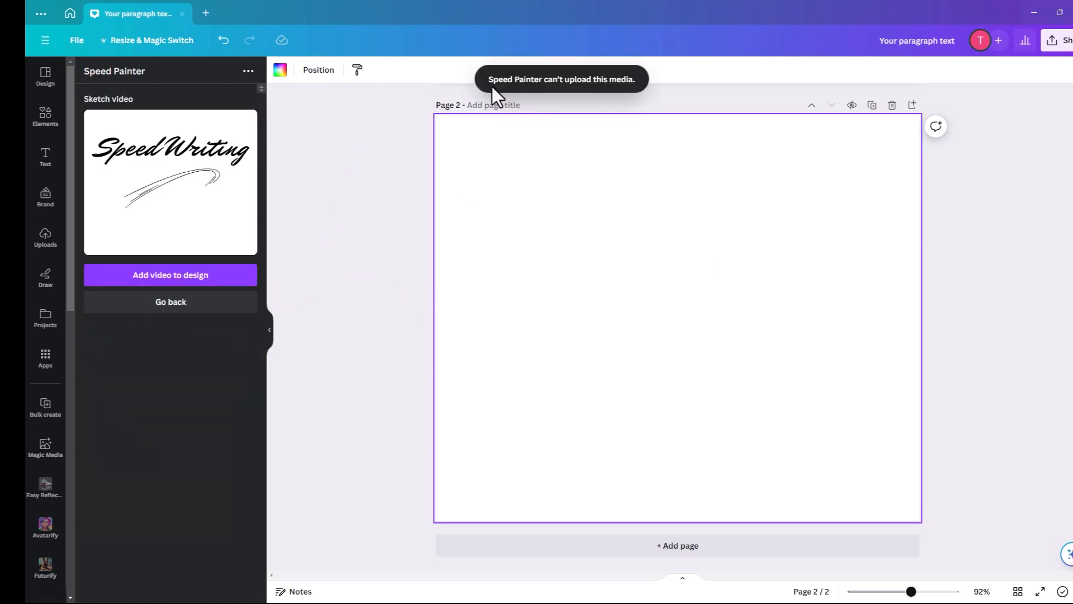
{"action": "mouse_move", "coordinate": [591, 106]}
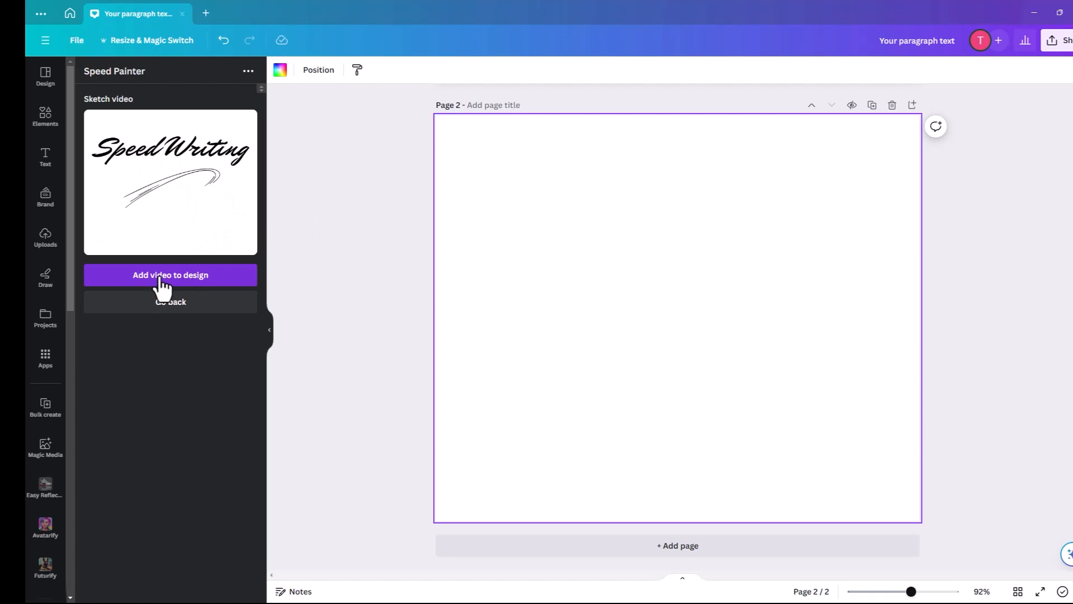
- Add the sketch video to Page 2 and enlarge it to cover most of the page
{"action": "left_click", "coordinate": [170, 275]}
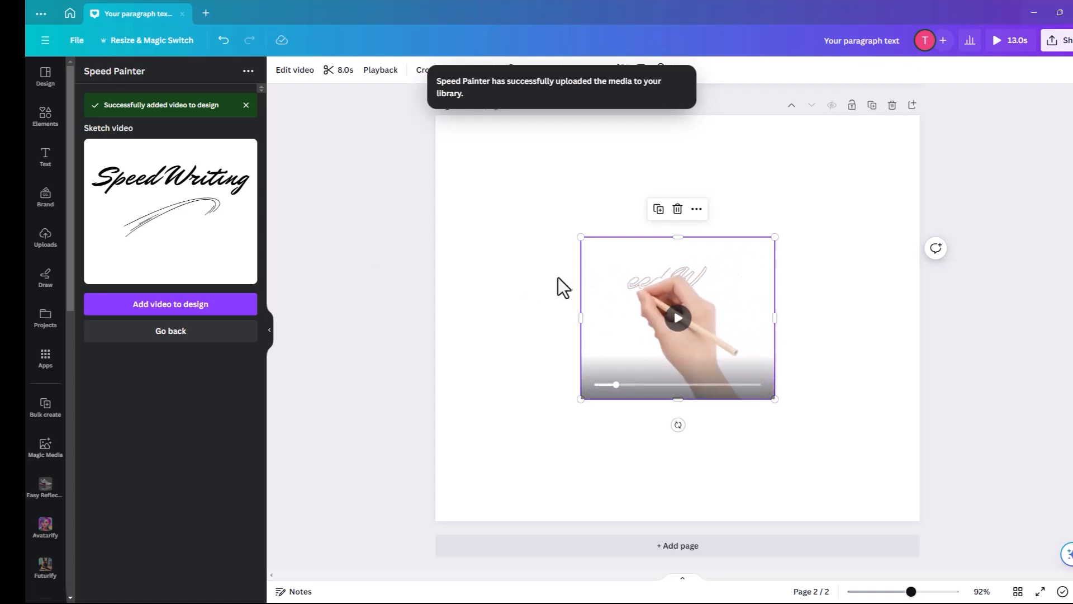
{"action": "left_click_drag", "start_coordinate": [678, 316], "coordinate": [556, 220]}
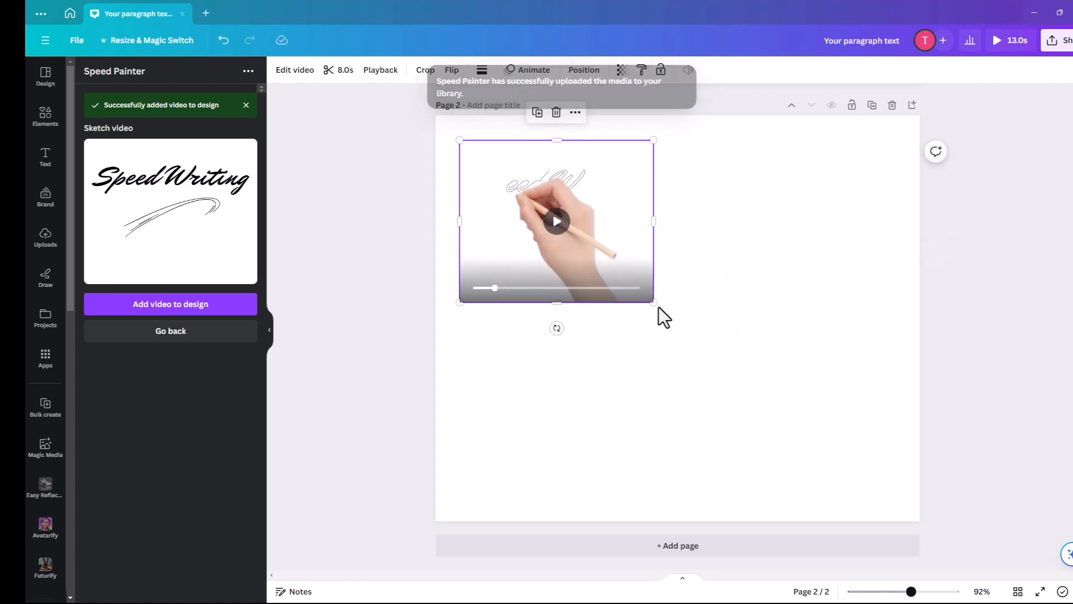
{"action": "left_click_drag", "start_coordinate": [652, 302], "coordinate": [846, 464]}
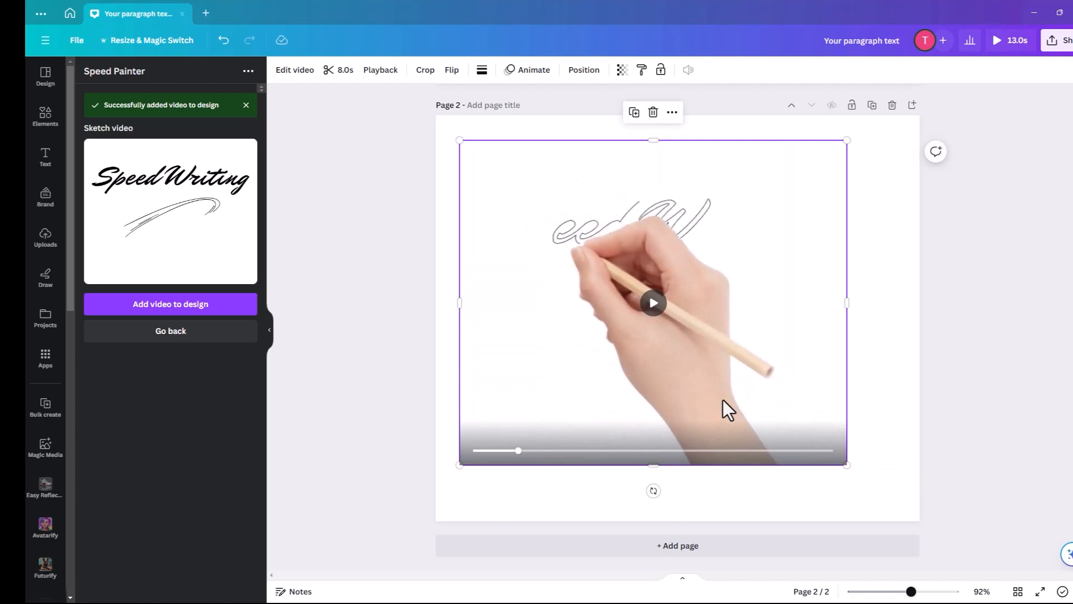
{"action": "left_click_drag", "start_coordinate": [518, 451], "coordinate": [534, 466]}
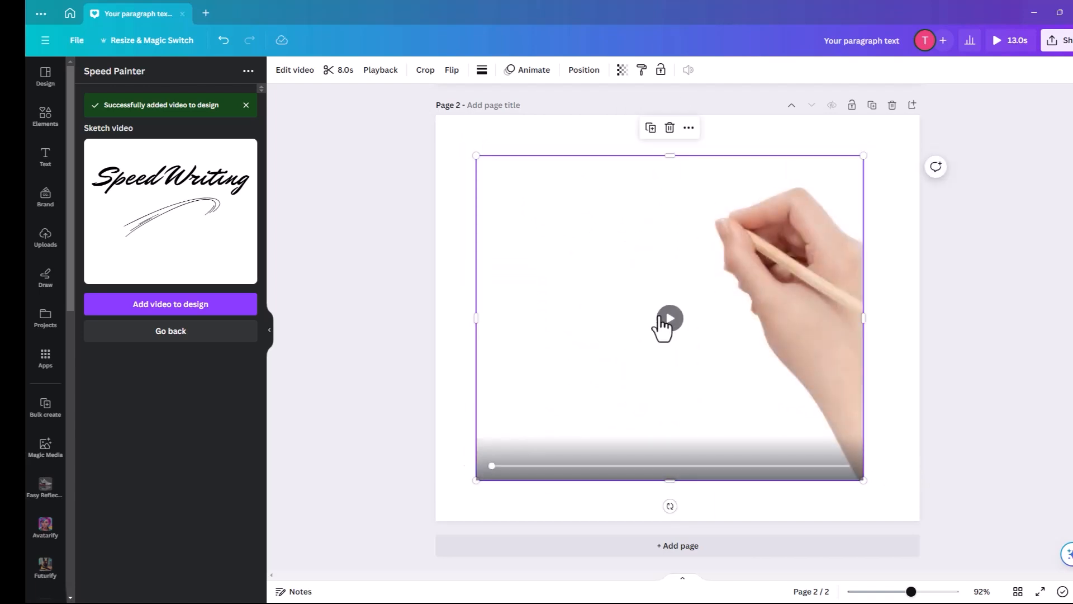
- Play the sketch video so Speed Writing and its swoosh draw in fully
{"action": "left_click", "coordinate": [670, 318]}
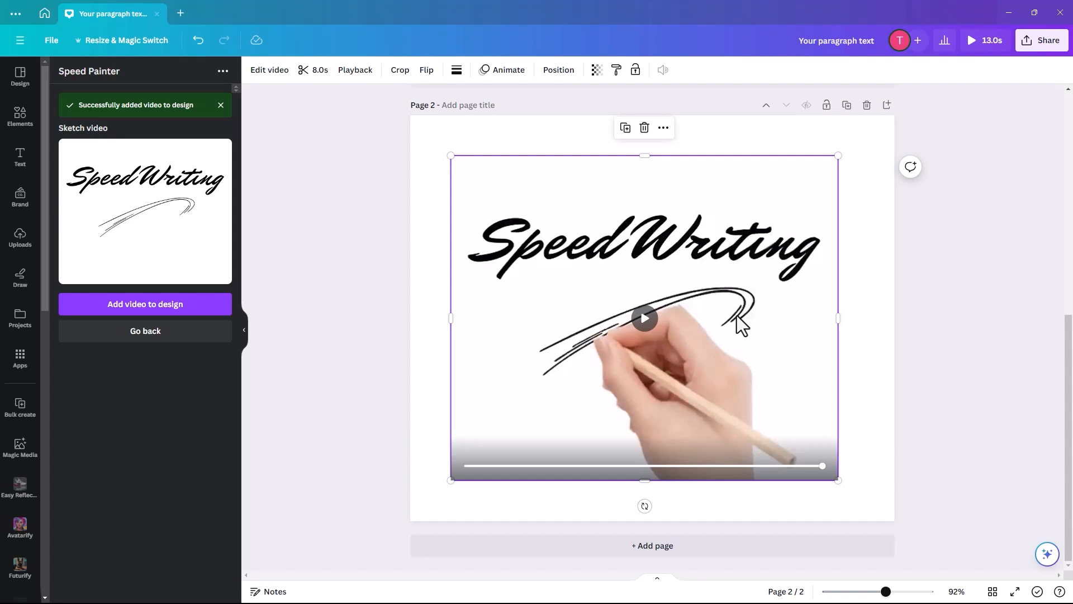
{"action": "mouse_move", "coordinate": [503, 323]}
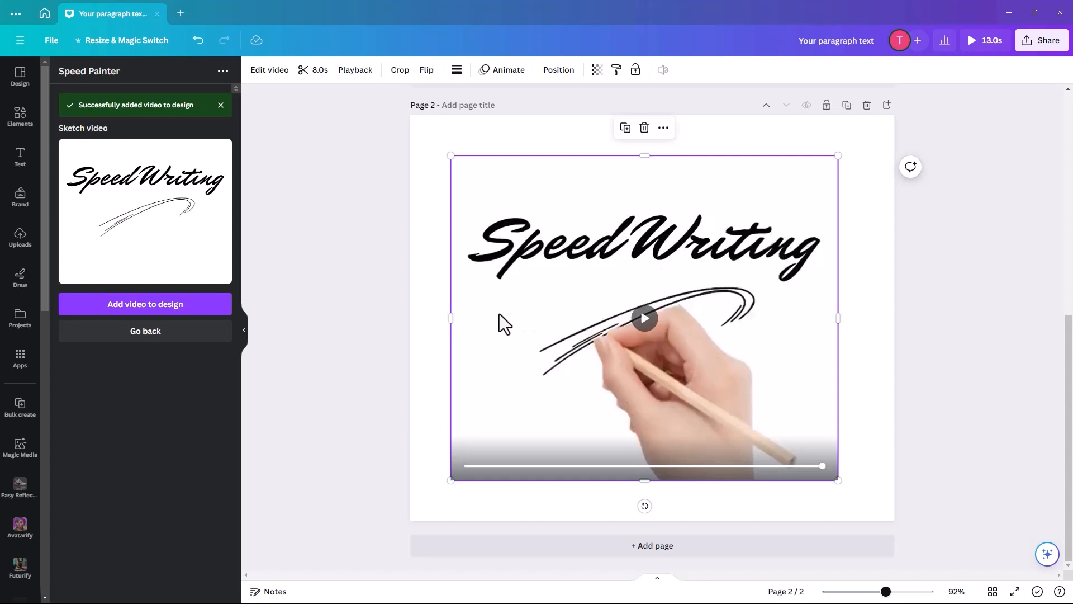
{"action": "mouse_move", "coordinate": [399, 340]}
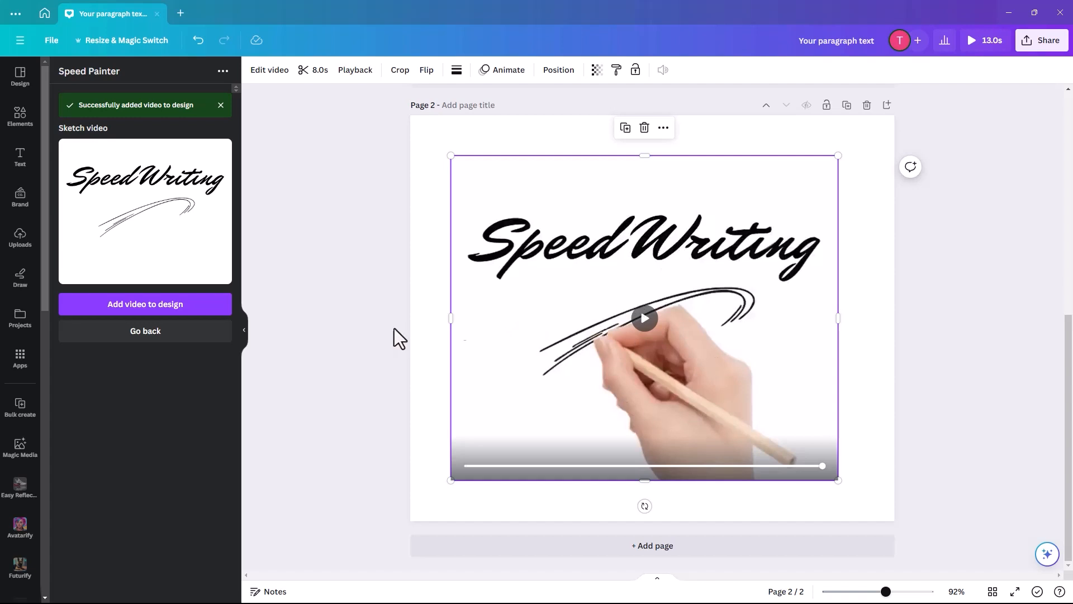
{"action": "mouse_move", "coordinate": [298, 345]}
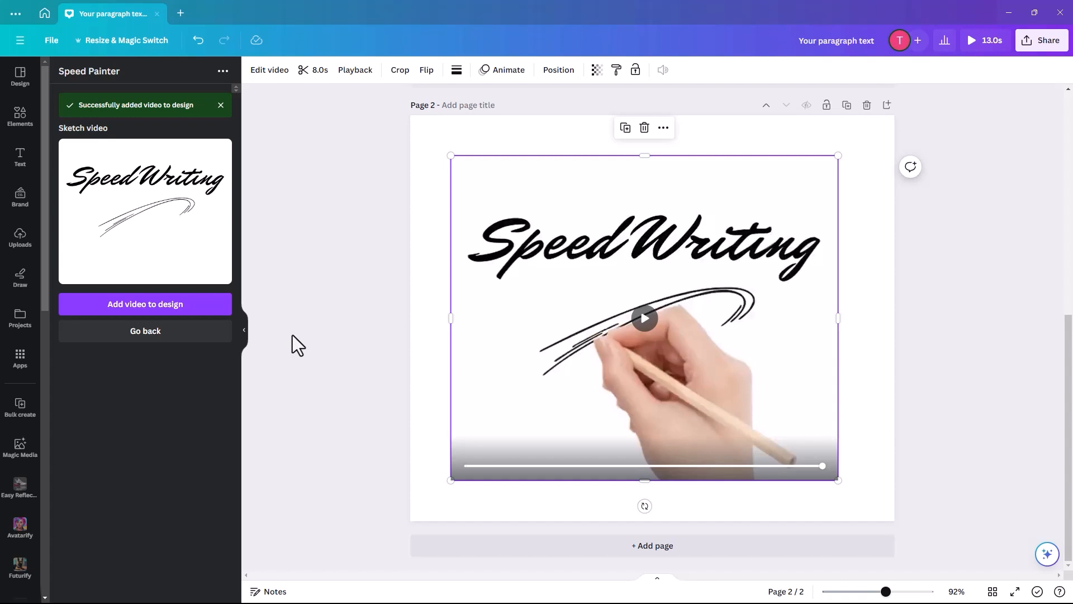
{"action": "mouse_move", "coordinate": [409, 268]}
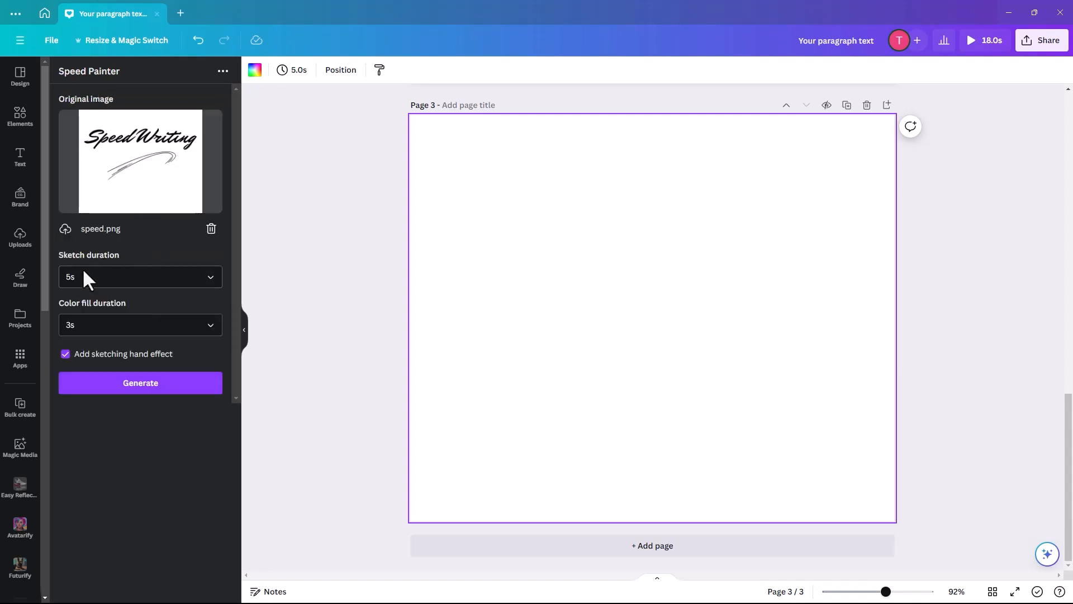
- Keep the Speed Painter sketch duration at 5s for speed.png
{"action": "left_click", "coordinate": [139, 276]}
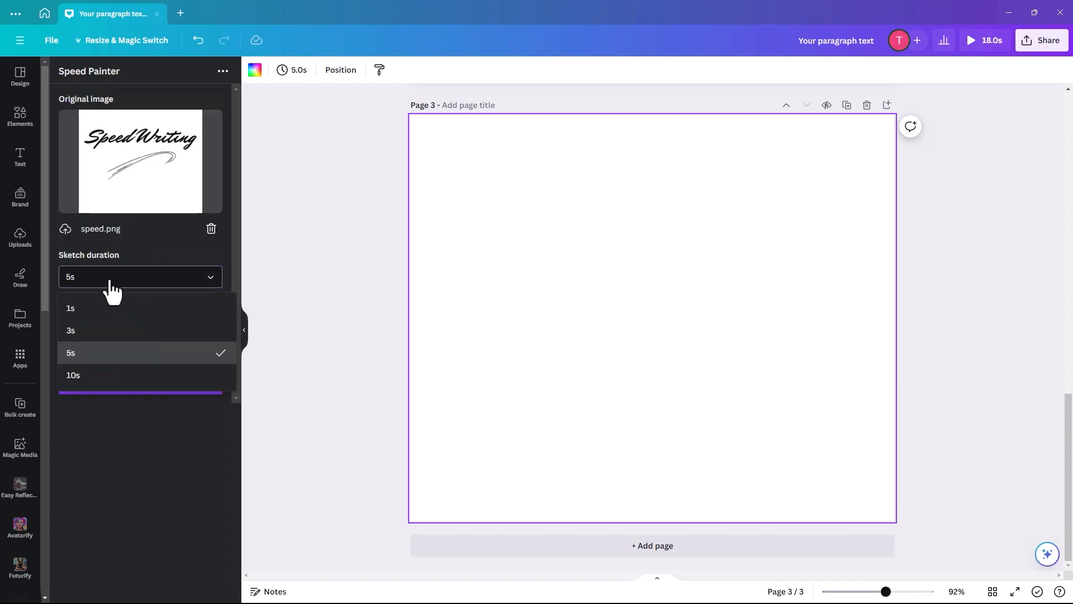
{"action": "left_click", "coordinate": [69, 352]}
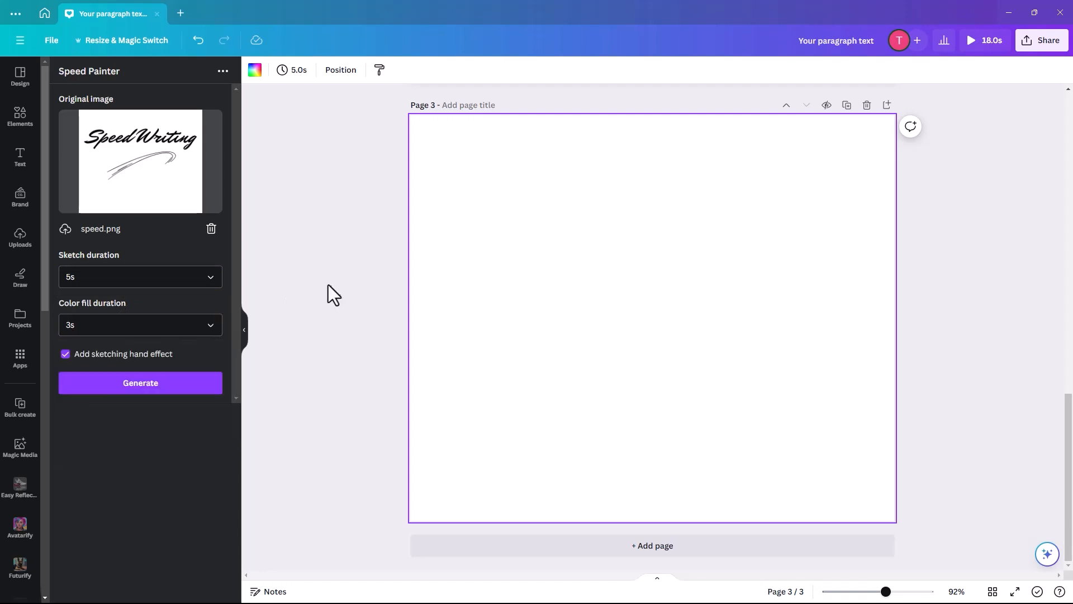
{"action": "mouse_move", "coordinate": [142, 160]}
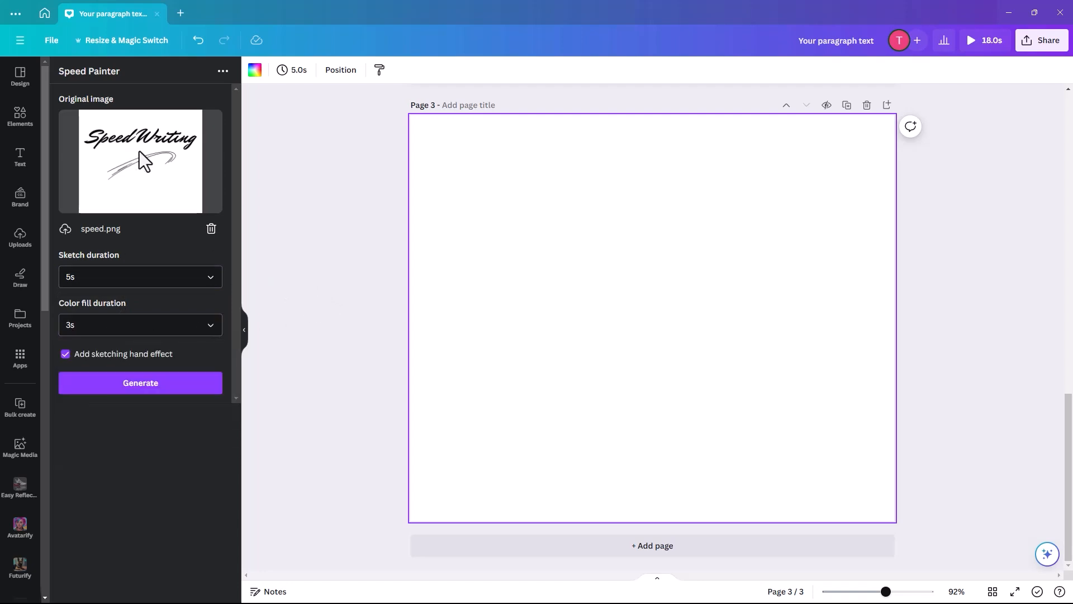
{"action": "mouse_move", "coordinate": [511, 233]}
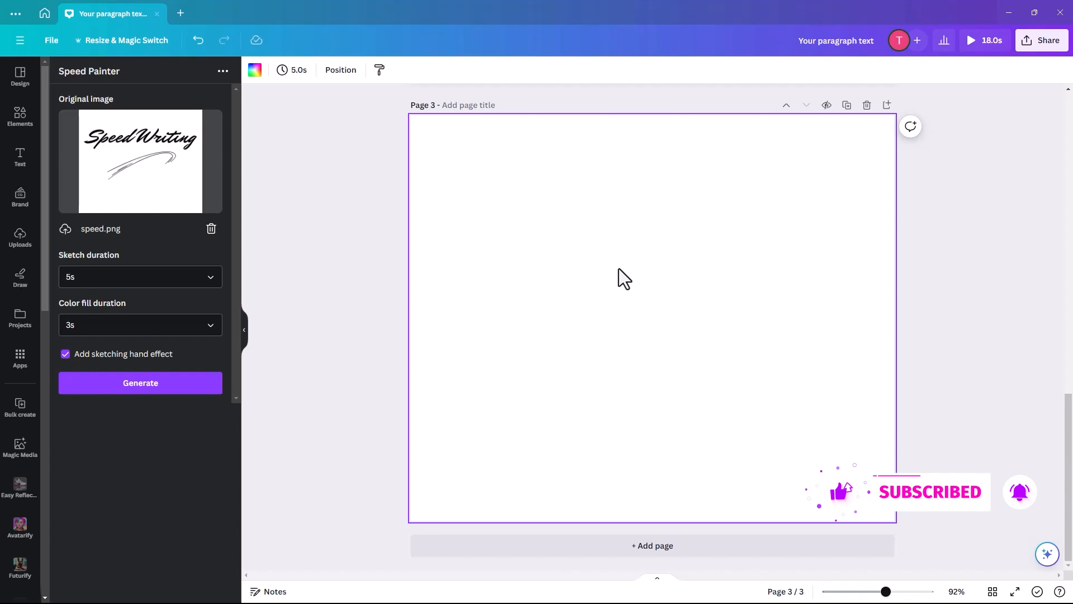
{"action": "mouse_move", "coordinate": [352, 327]}
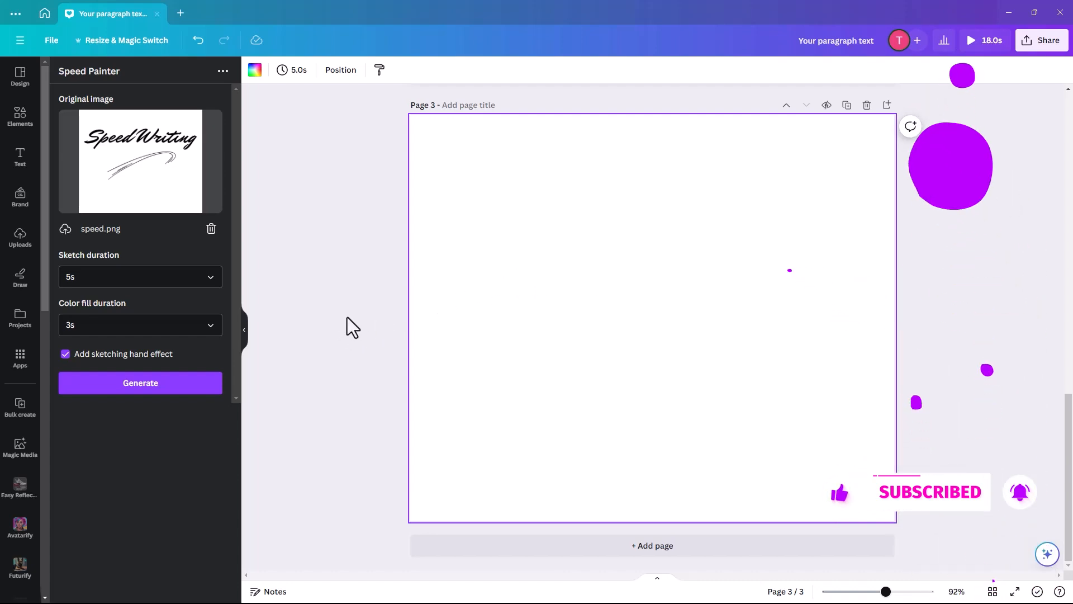